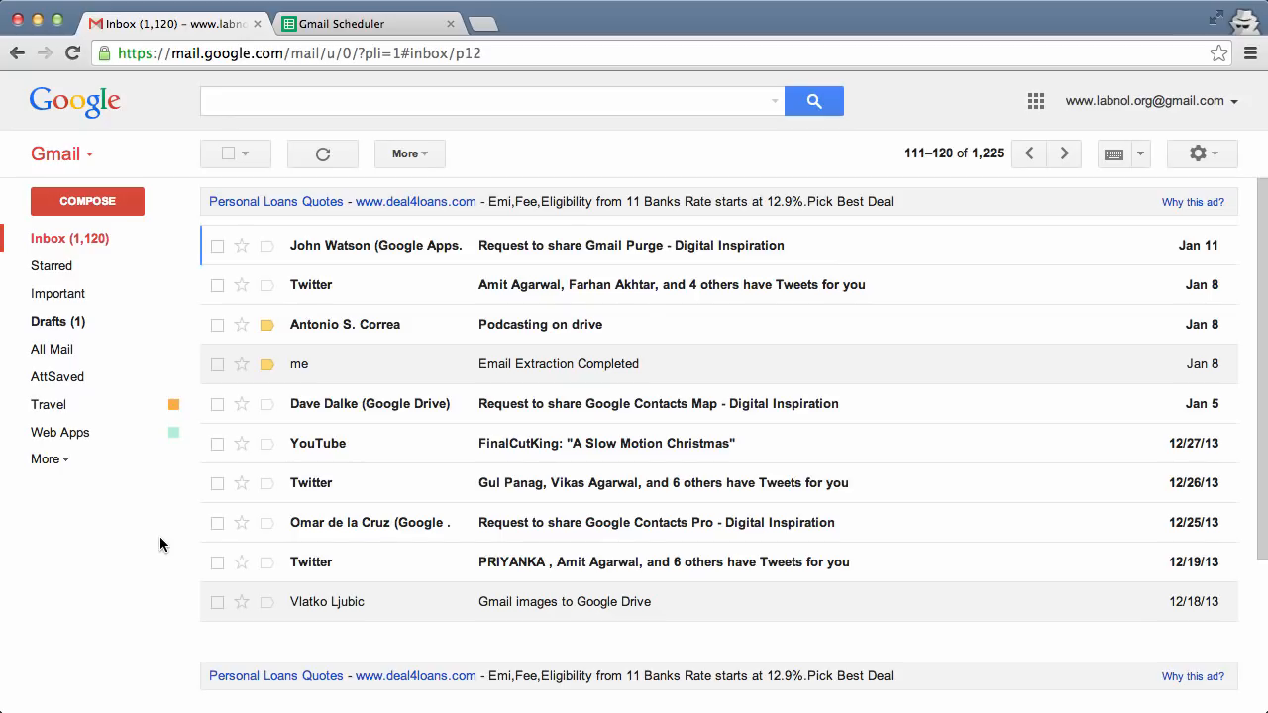
Start a new blank email message in Gmail.
{"action": "left_click", "coordinate": [87, 202]}
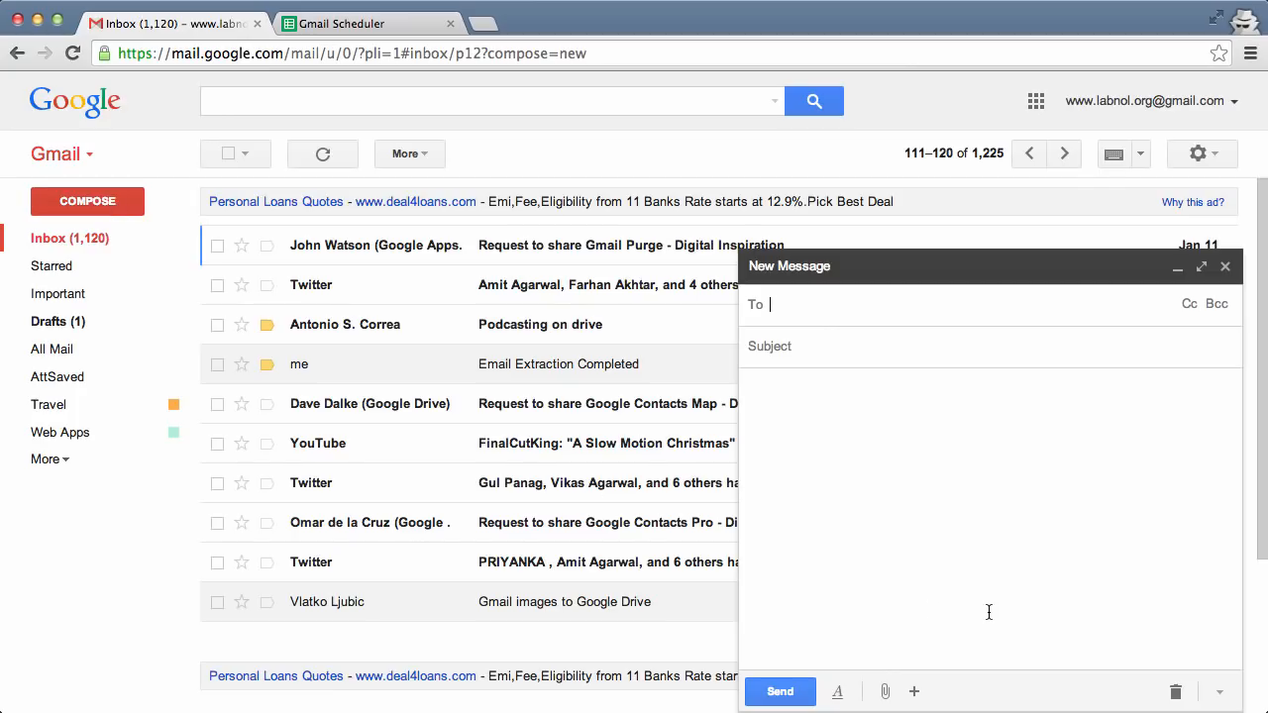
{"action": "type", "text": "john@e"}
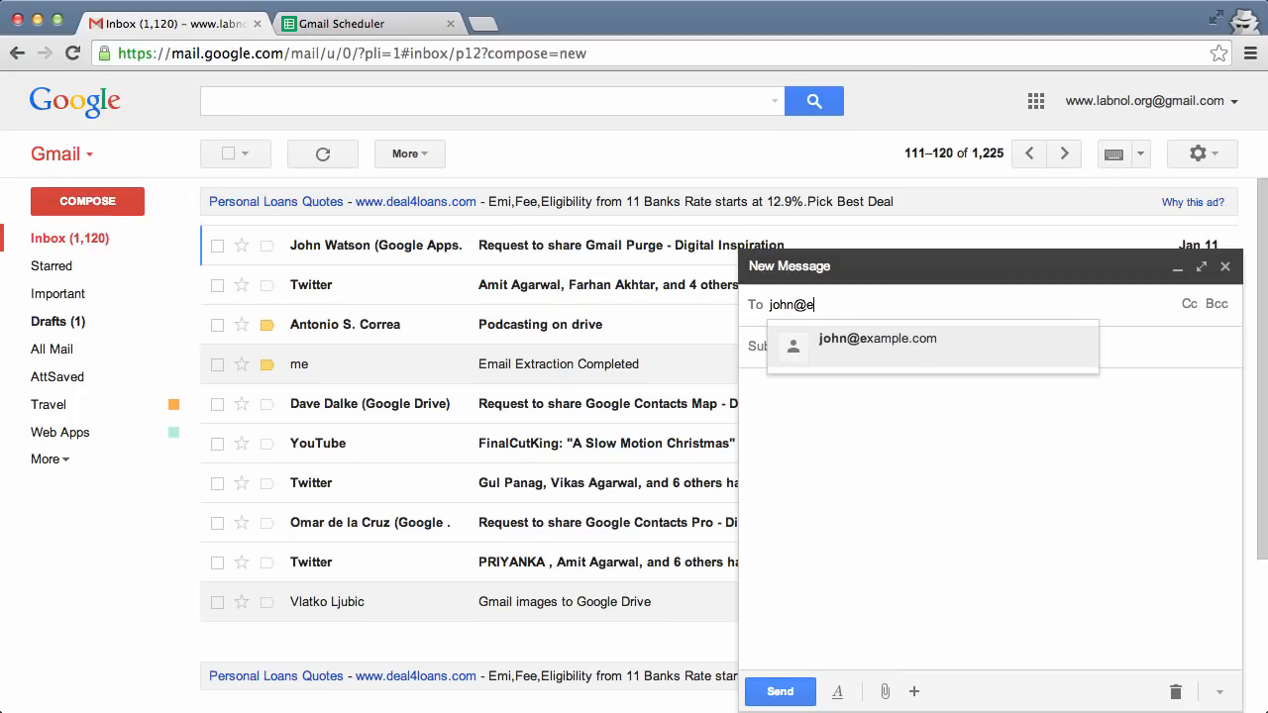
{"action": "type", "text": "xample.com"}
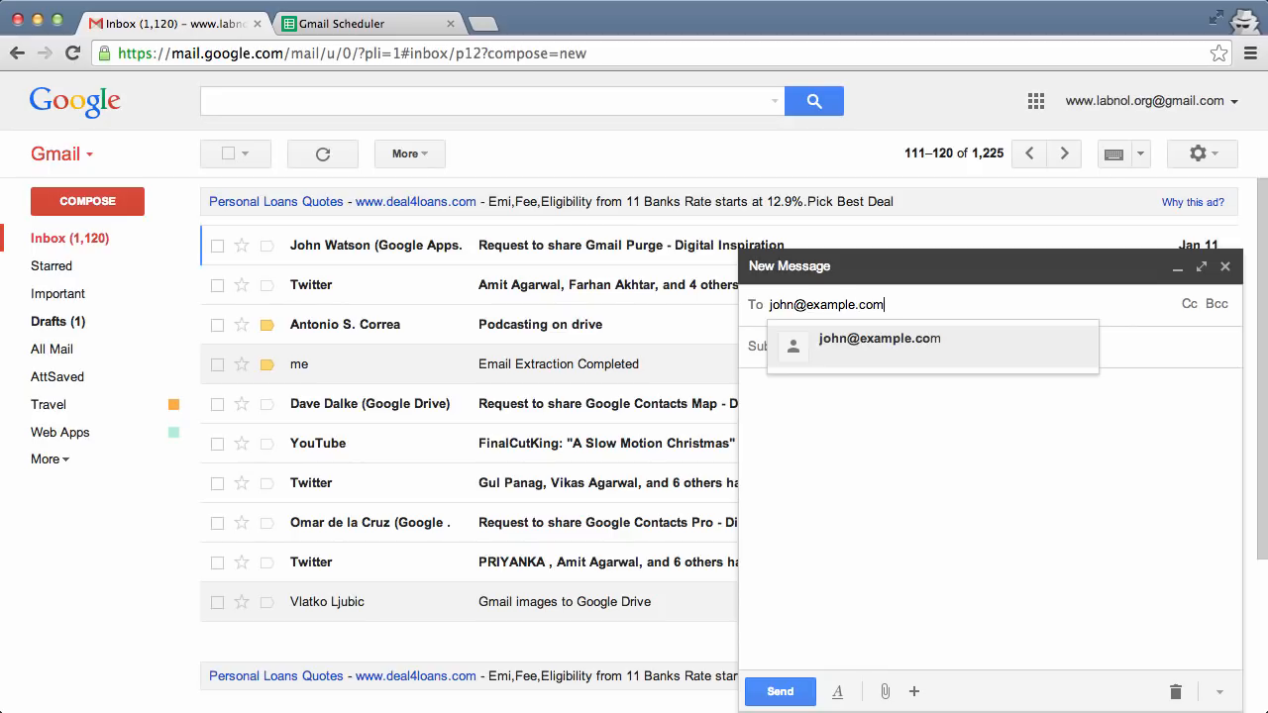
{"action": "type", "text": "Happy"}
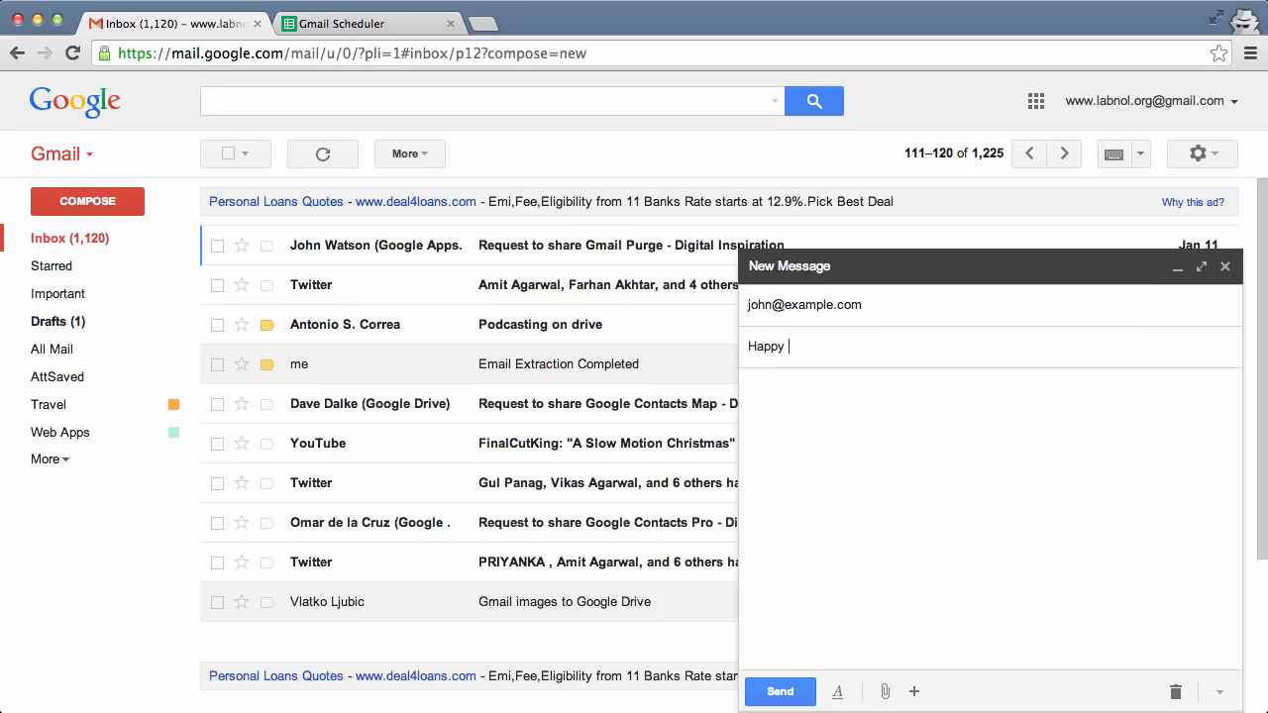
{"action": "type", "text": "Birthday"}
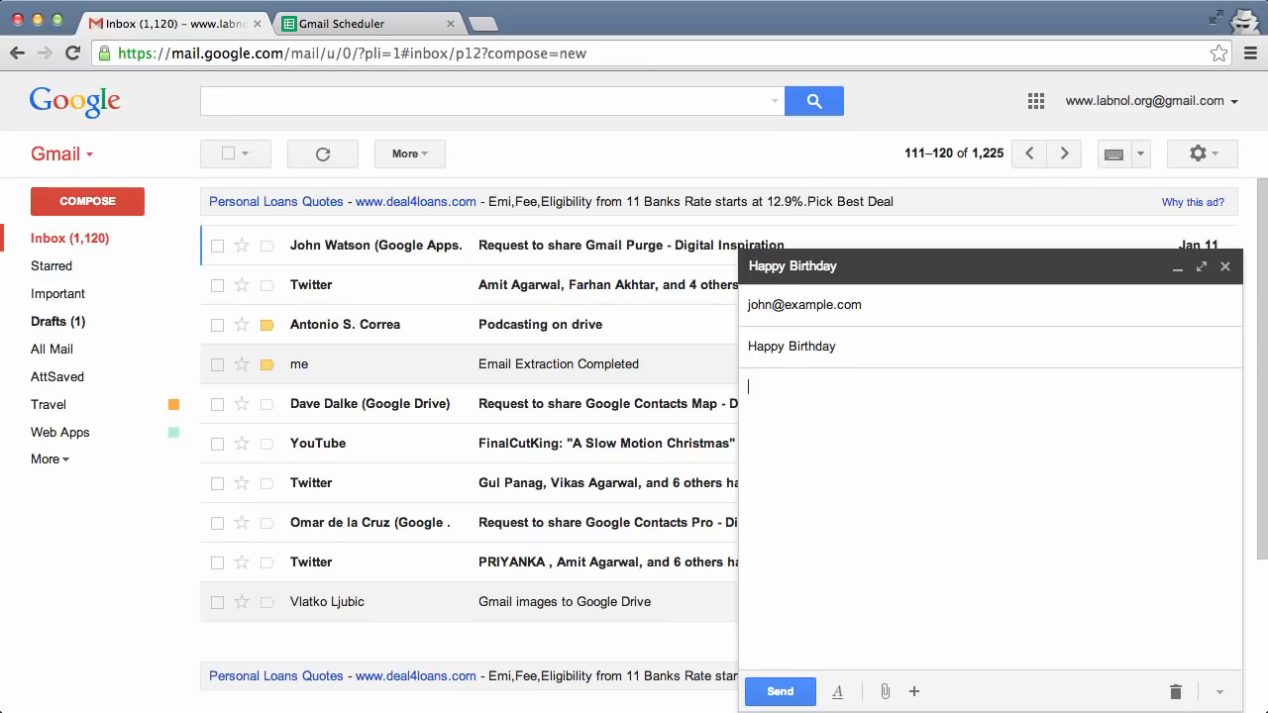
Write the birthday greeting ending 'Cheers!', paste the birthday picture, and save as draft.
{"action": "type", "text": "Hello John,"}
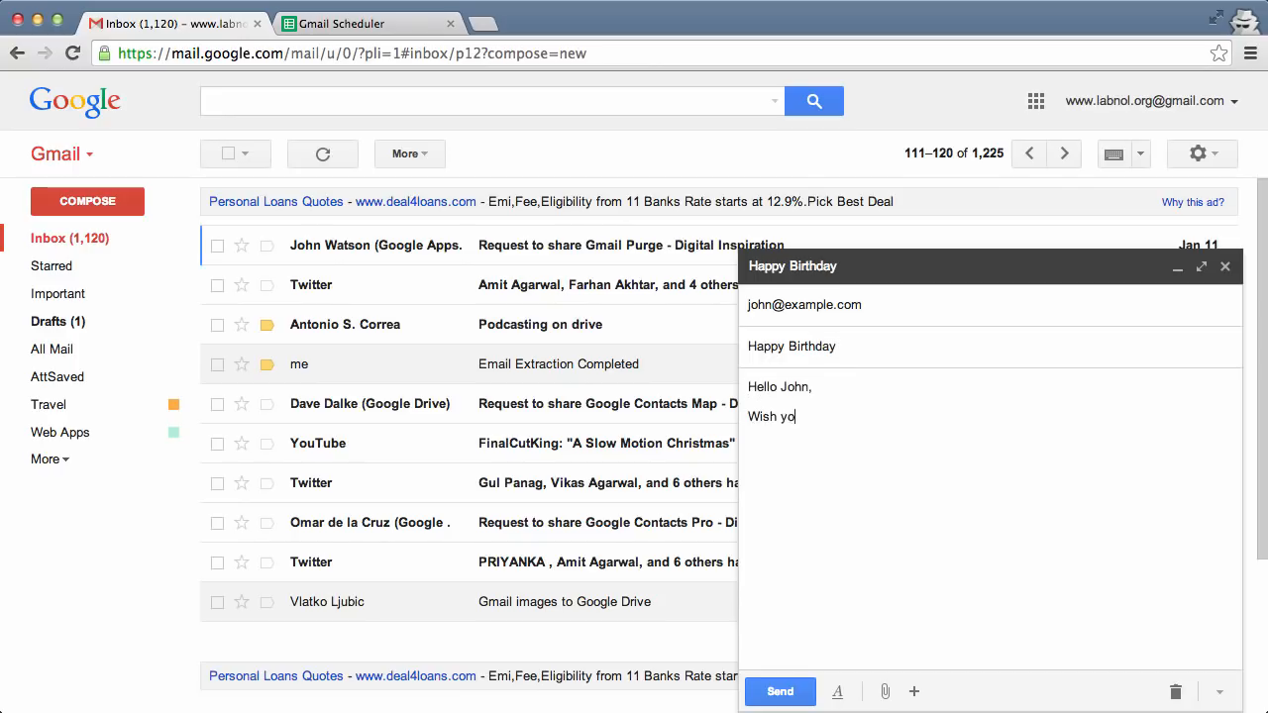
{"action": "type", "text": "u a very happy bir"}
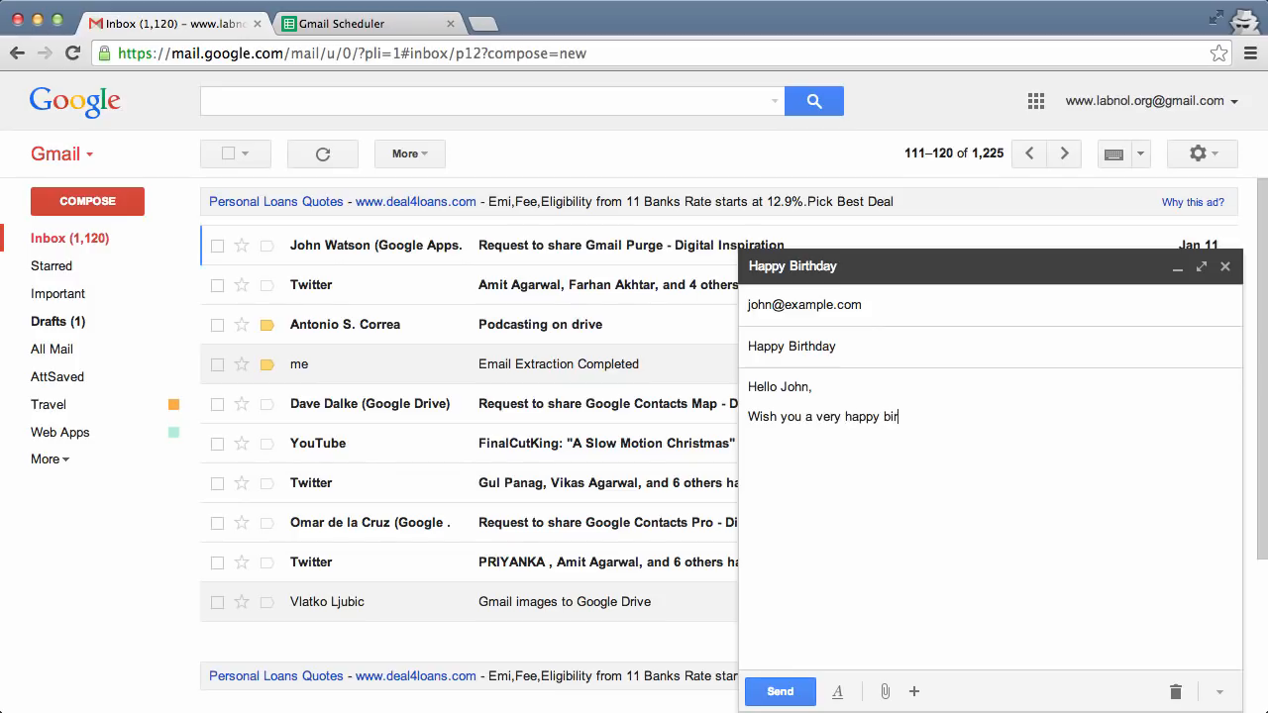
{"action": "type", "text": "thday."}
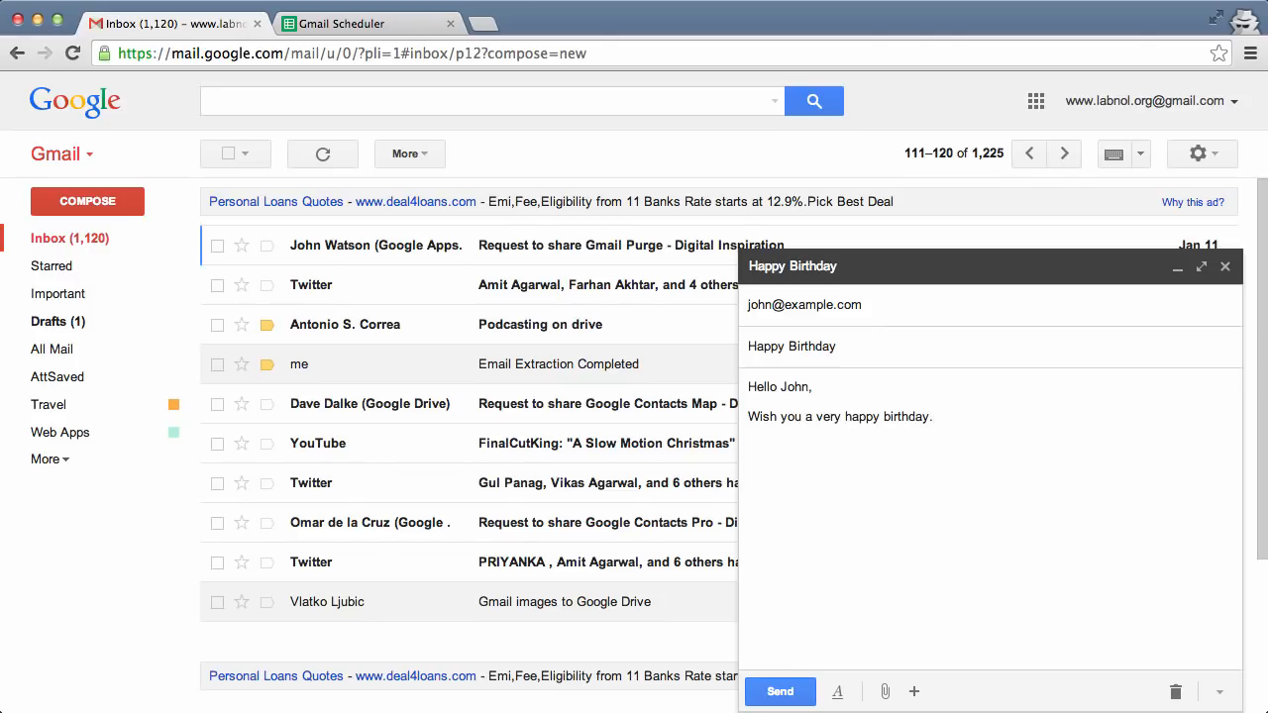
{"action": "type", "text": "Cheers!"}
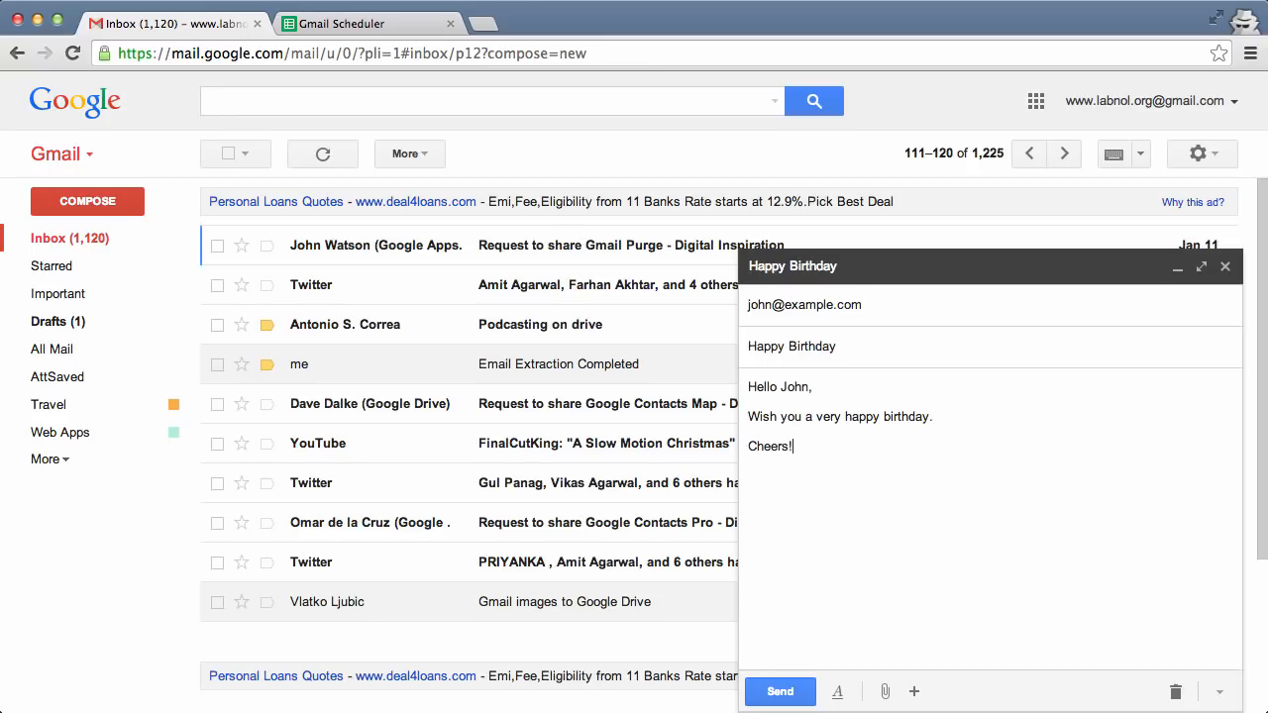
{"action": "key", "text": "enter"}
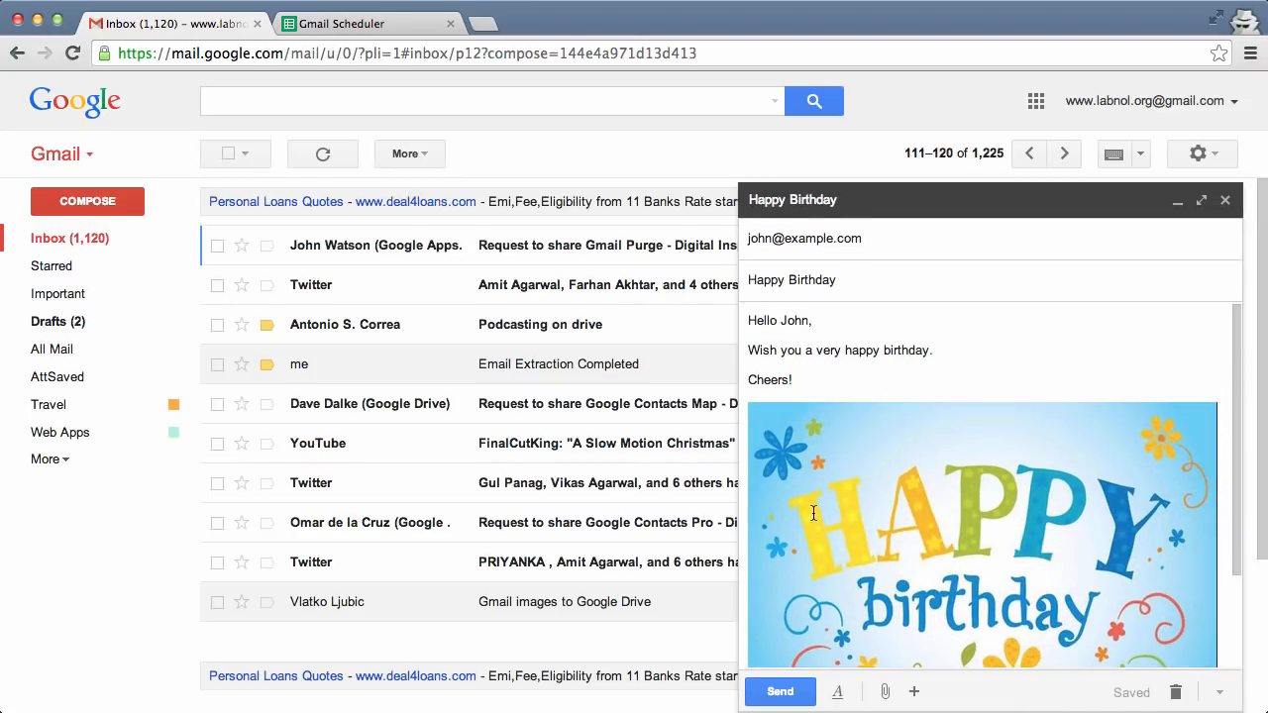
{"action": "mouse_move", "coordinate": [841, 511]}
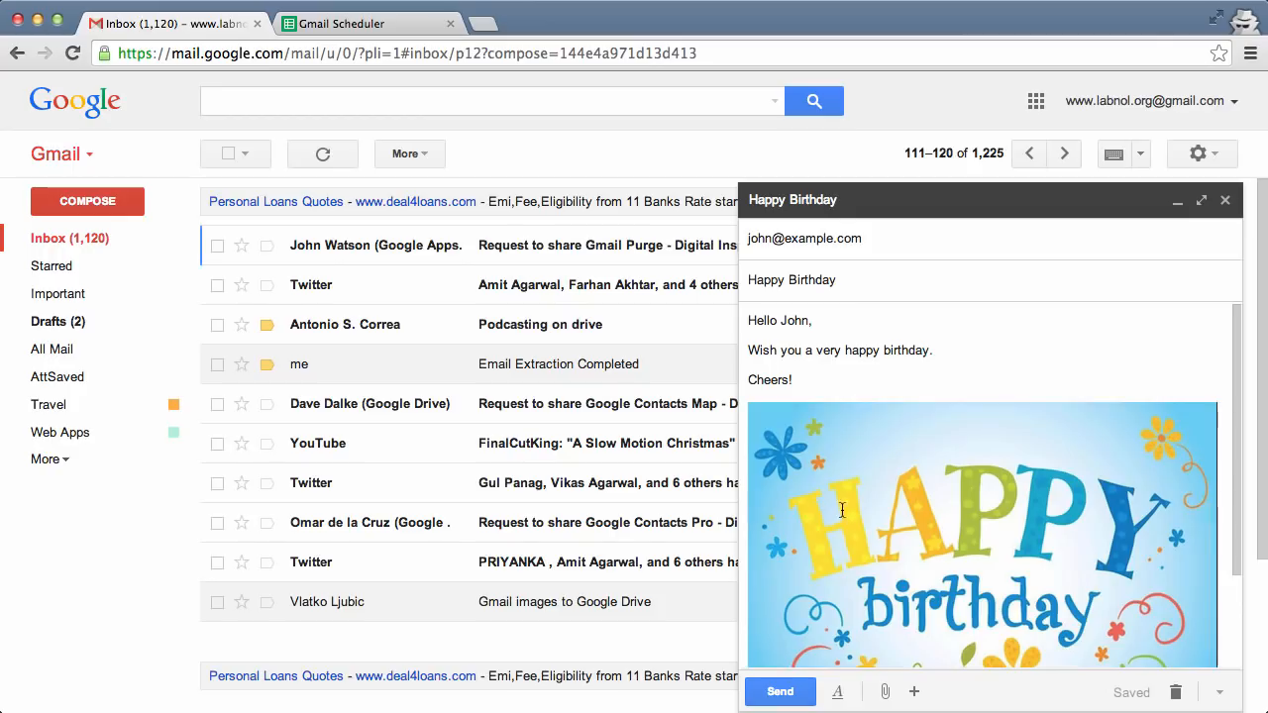
{"action": "left_click", "coordinate": [1224, 200]}
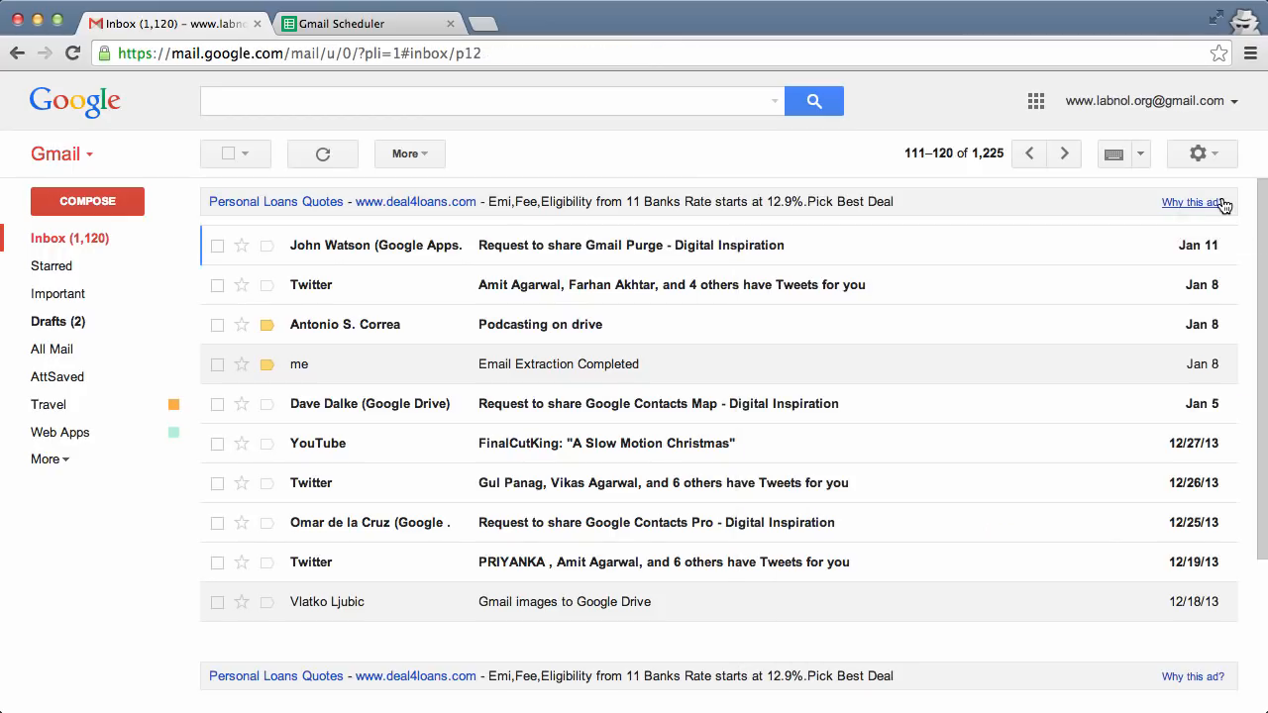
Save a 'Monthly Report' draft to richard with body text and report.pdf attached.
{"action": "left_click", "coordinate": [87, 202]}
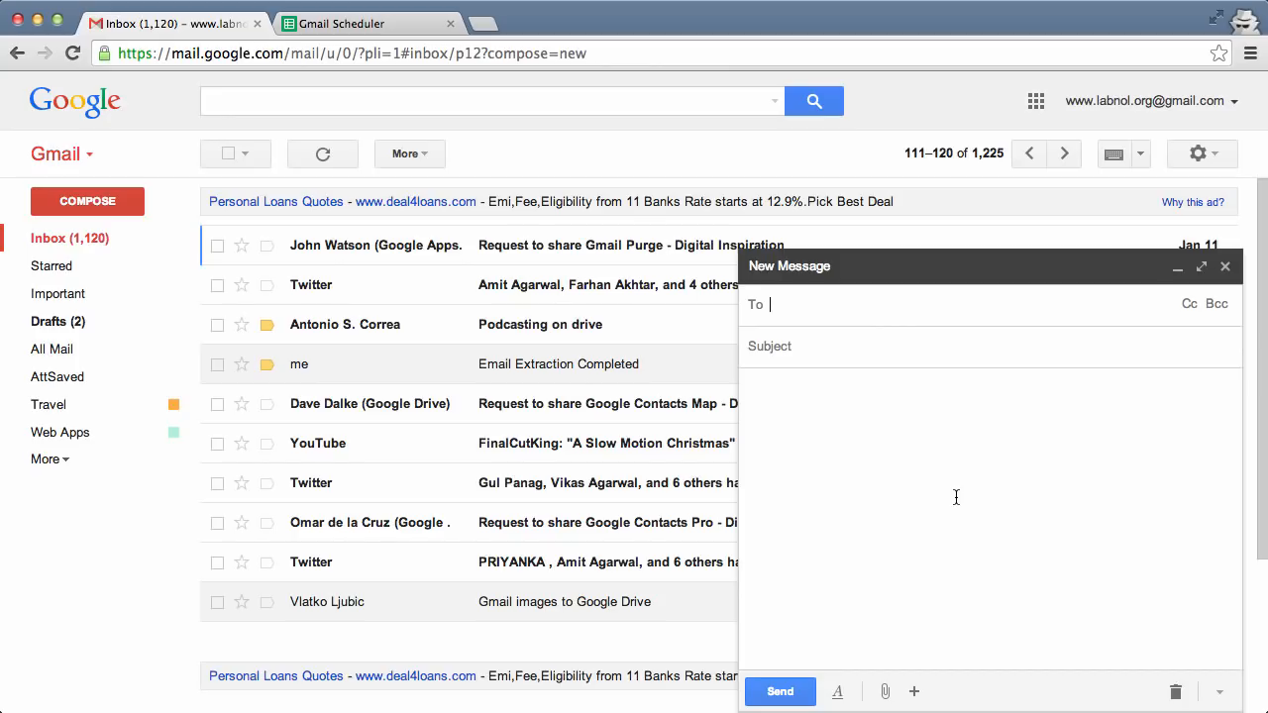
{"action": "type", "text": "richard@example.com"}
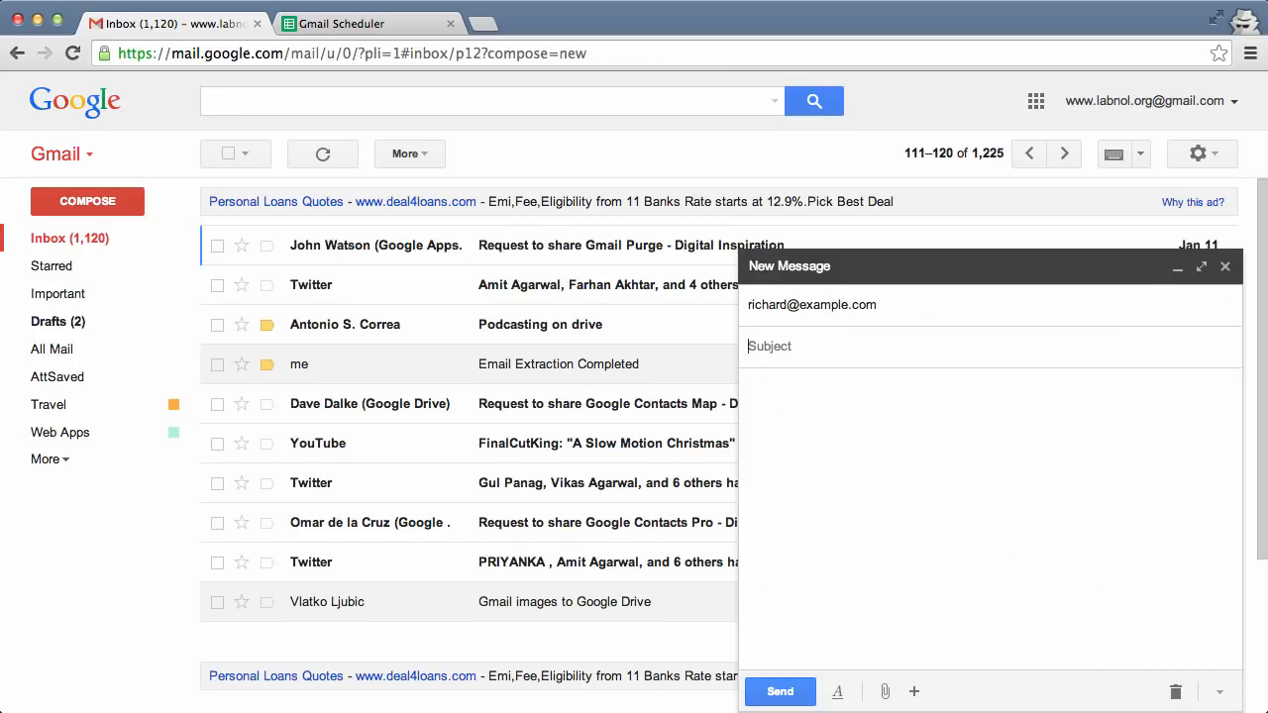
{"action": "type", "text": "Monthly Report"}
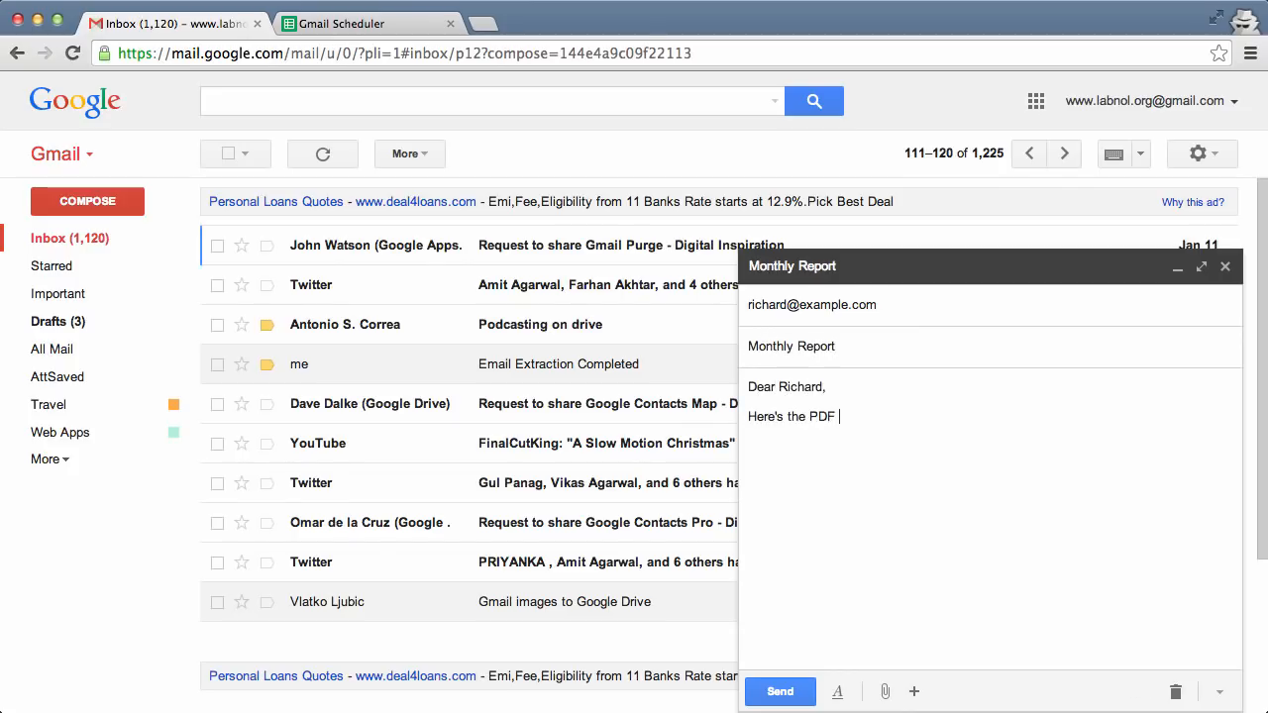
{"action": "type", "text": "report you asked for."}
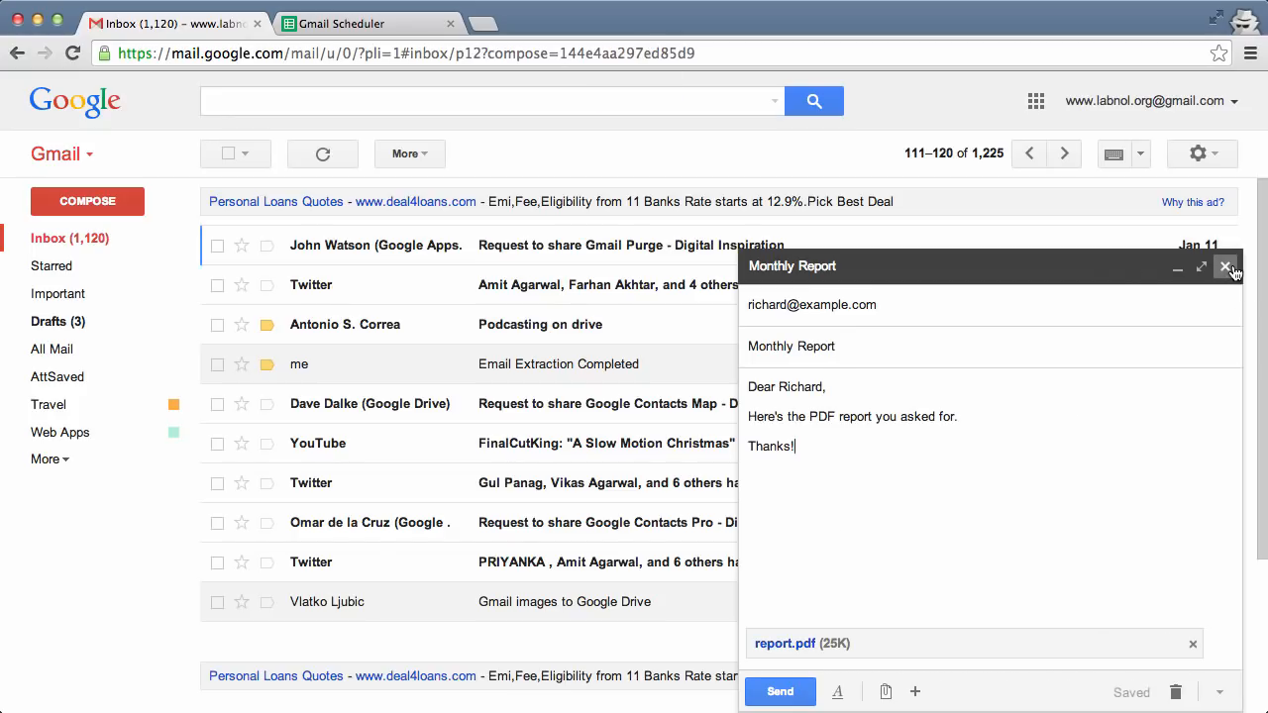
{"action": "left_click", "coordinate": [1226, 267]}
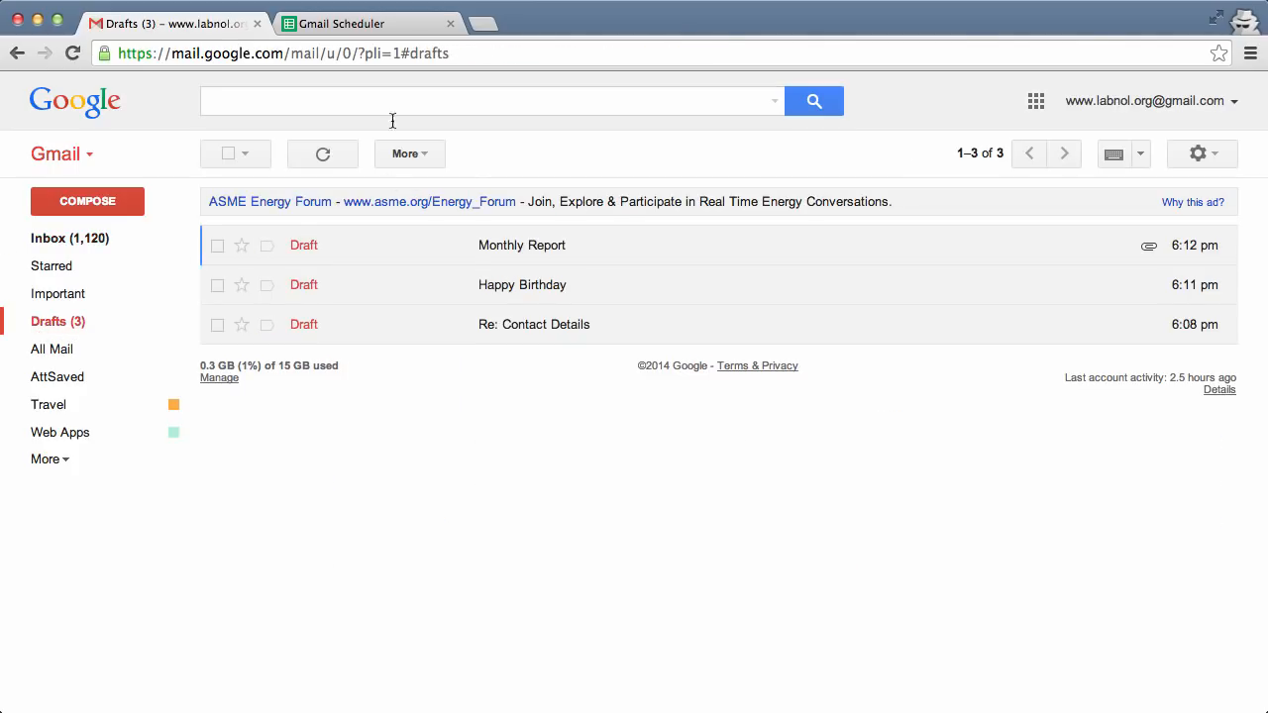
Switch to the Gmail Scheduler spreadsheet tab.
{"action": "left_click", "coordinate": [368, 24]}
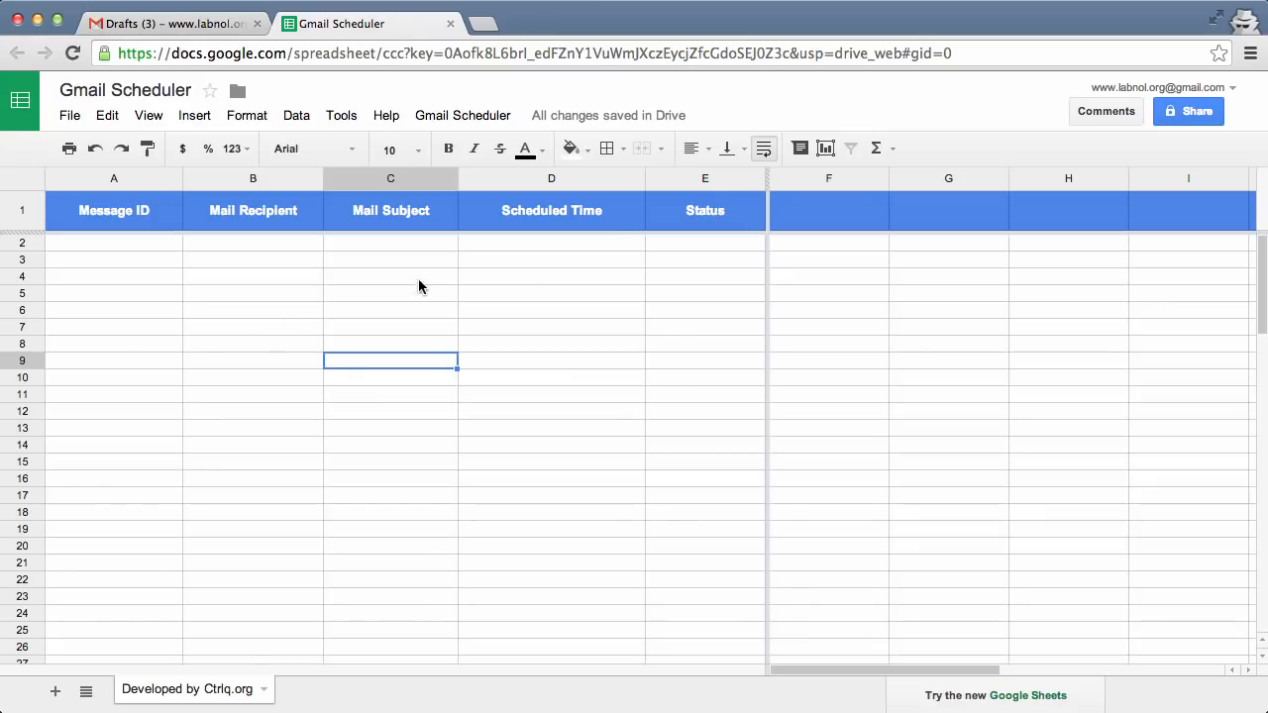
Run Gmail Scheduler and accept its authorization request for mail and spreadsheet access.
{"action": "left_click", "coordinate": [461, 115]}
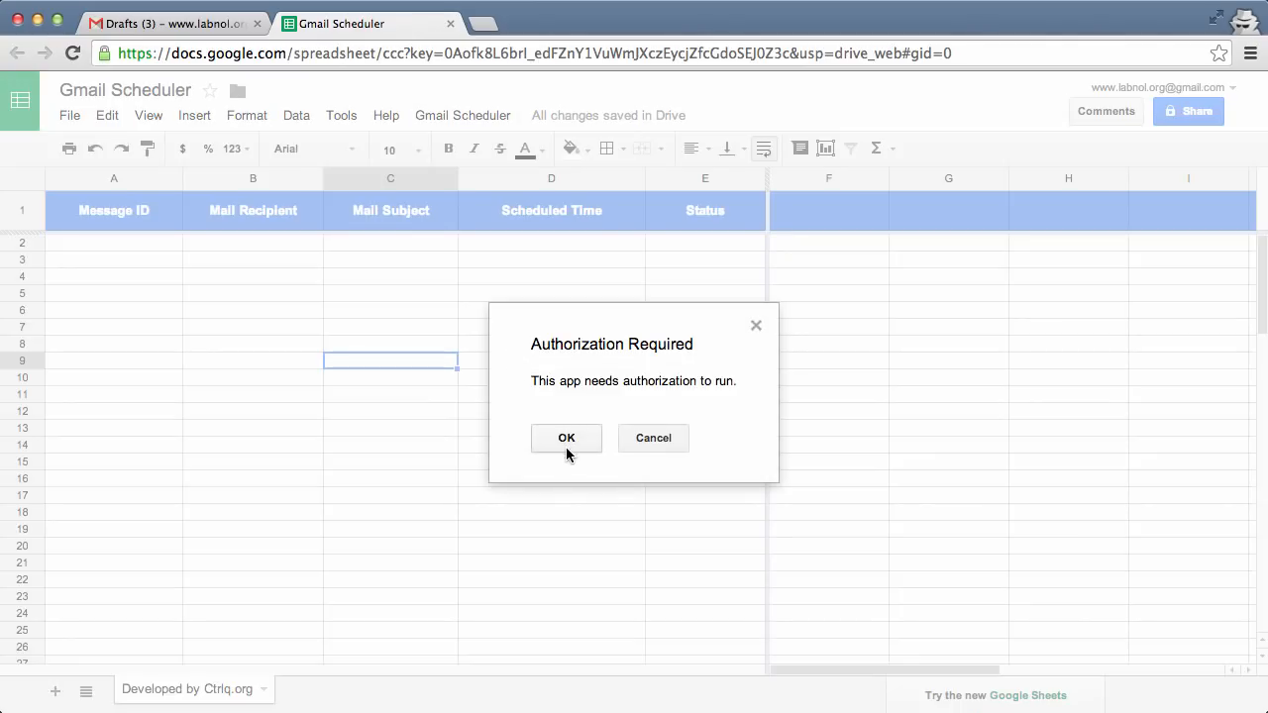
{"action": "left_click", "coordinate": [567, 438]}
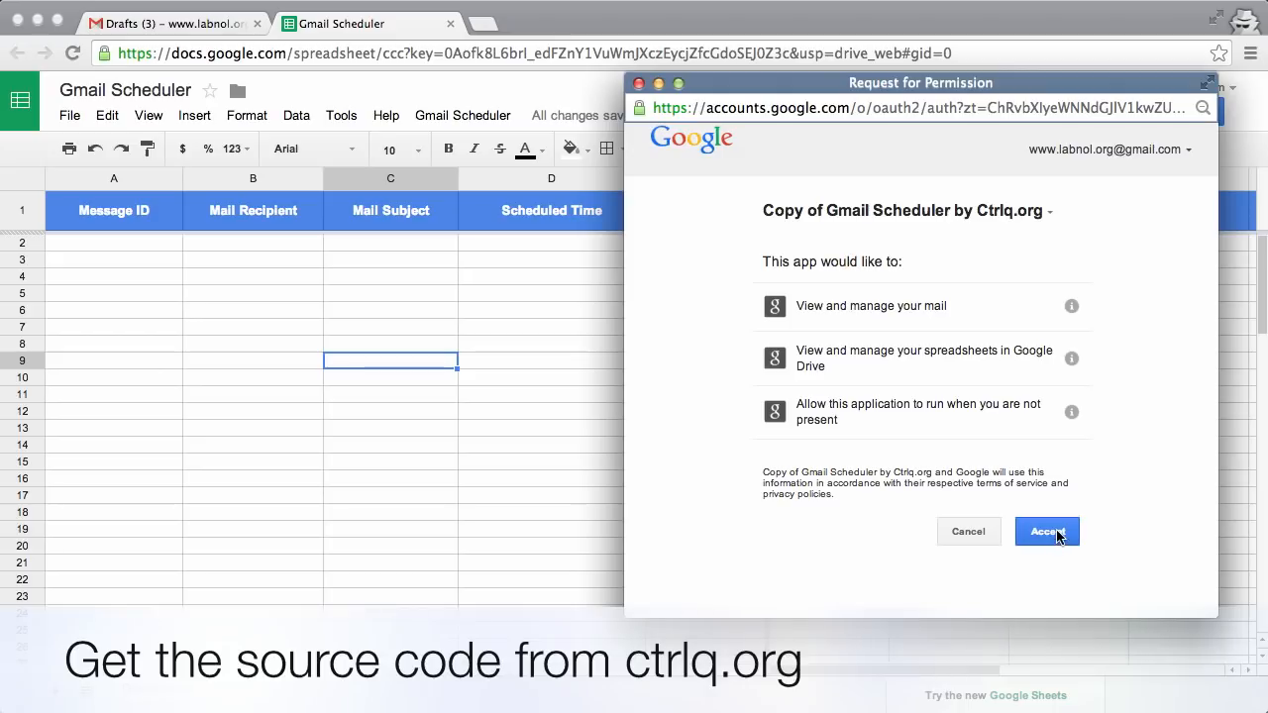
{"action": "left_click", "coordinate": [1046, 531]}
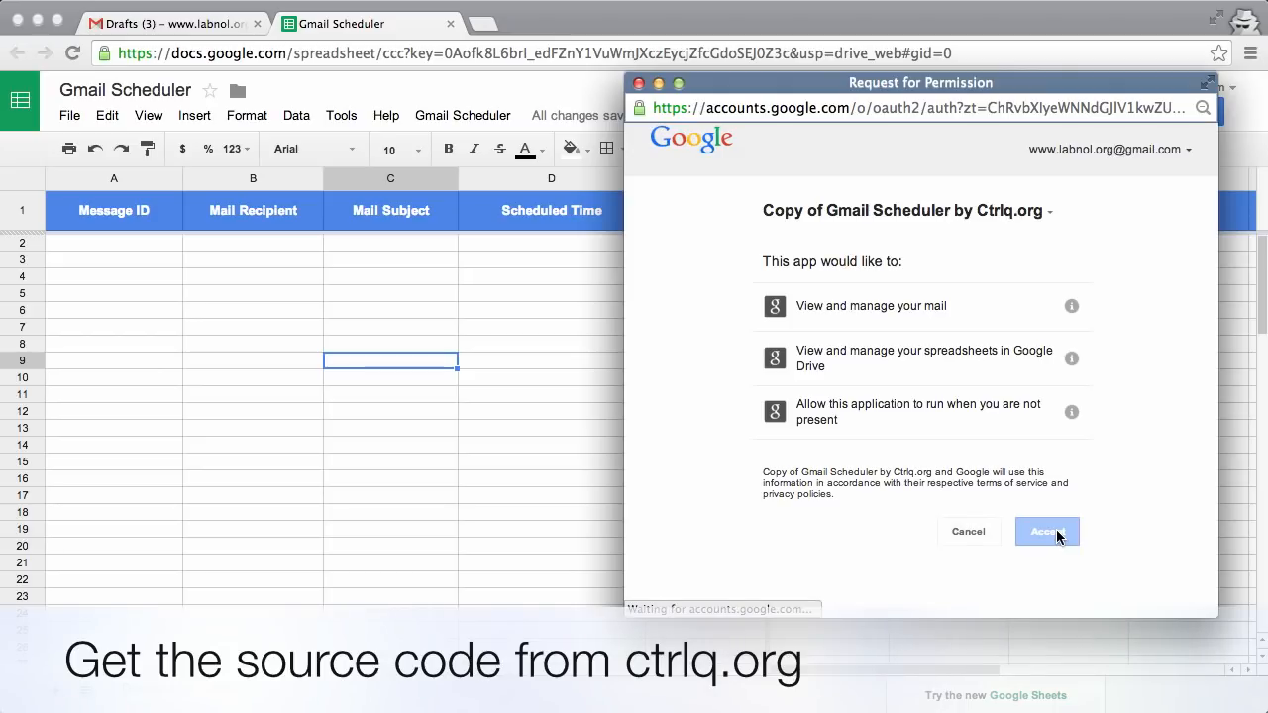
{"action": "left_click", "coordinate": [1046, 530]}
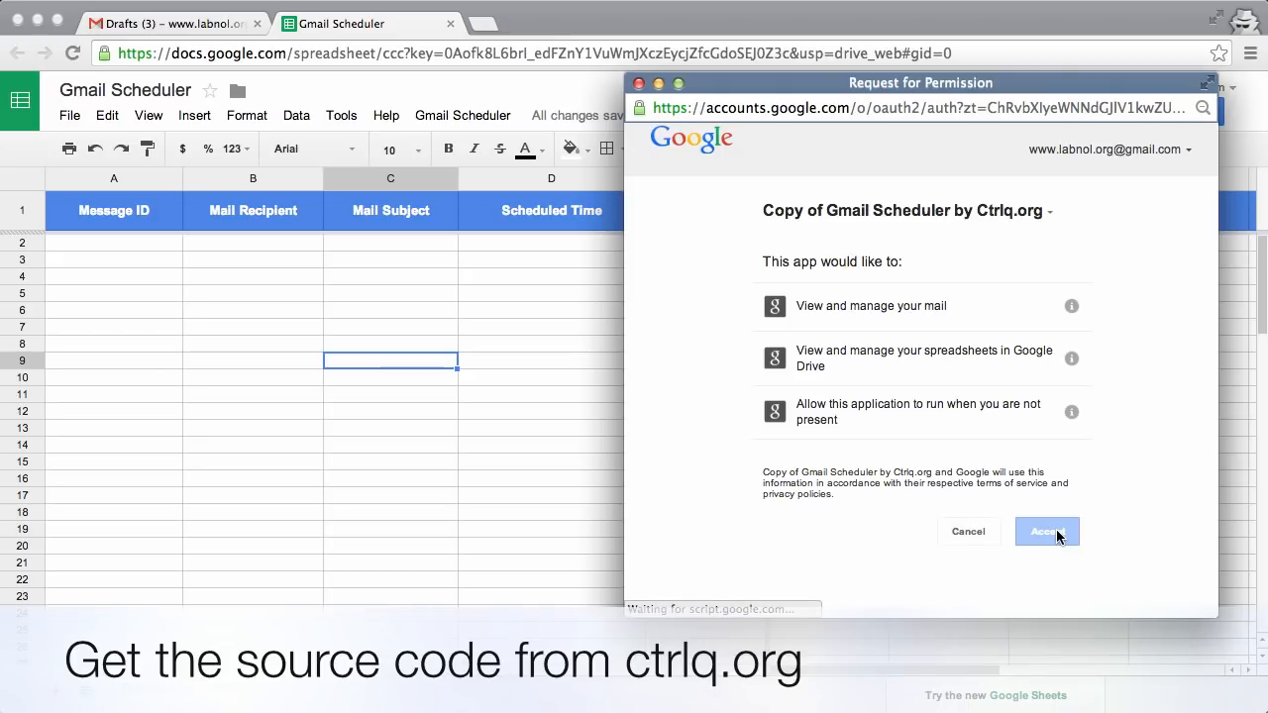
{"action": "left_click", "coordinate": [1046, 531]}
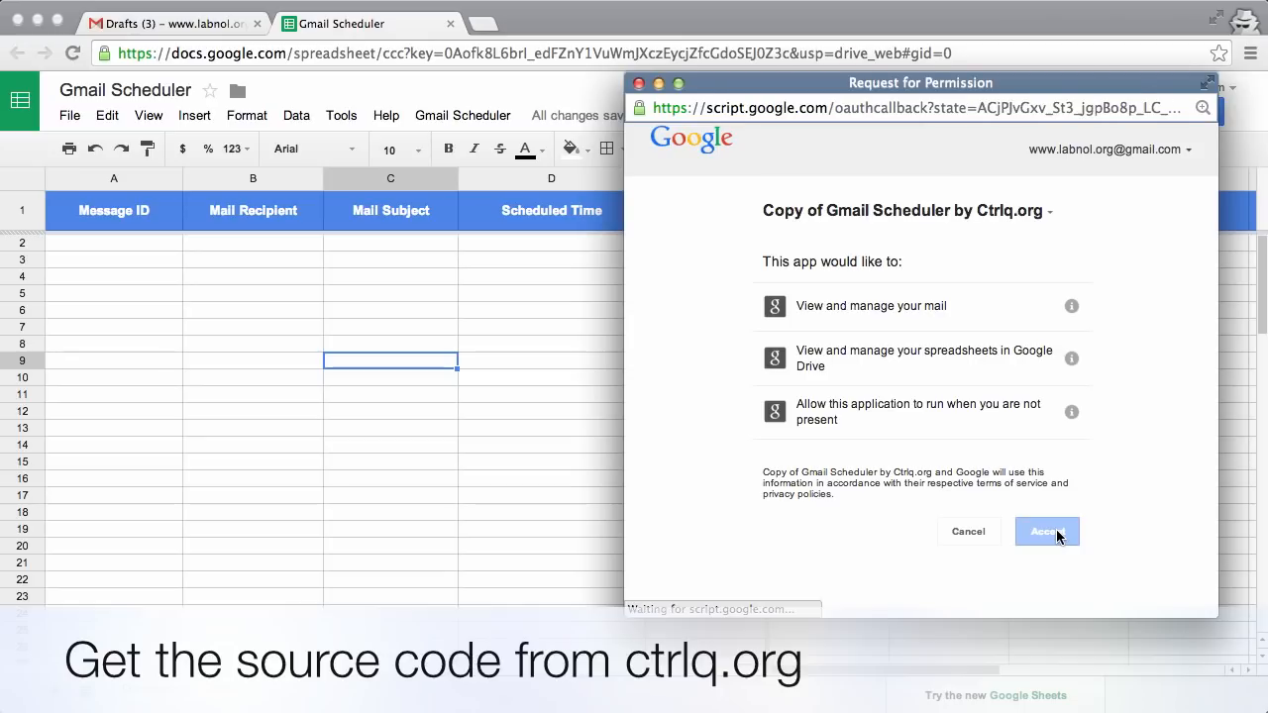
{"action": "left_click", "coordinate": [1046, 531]}
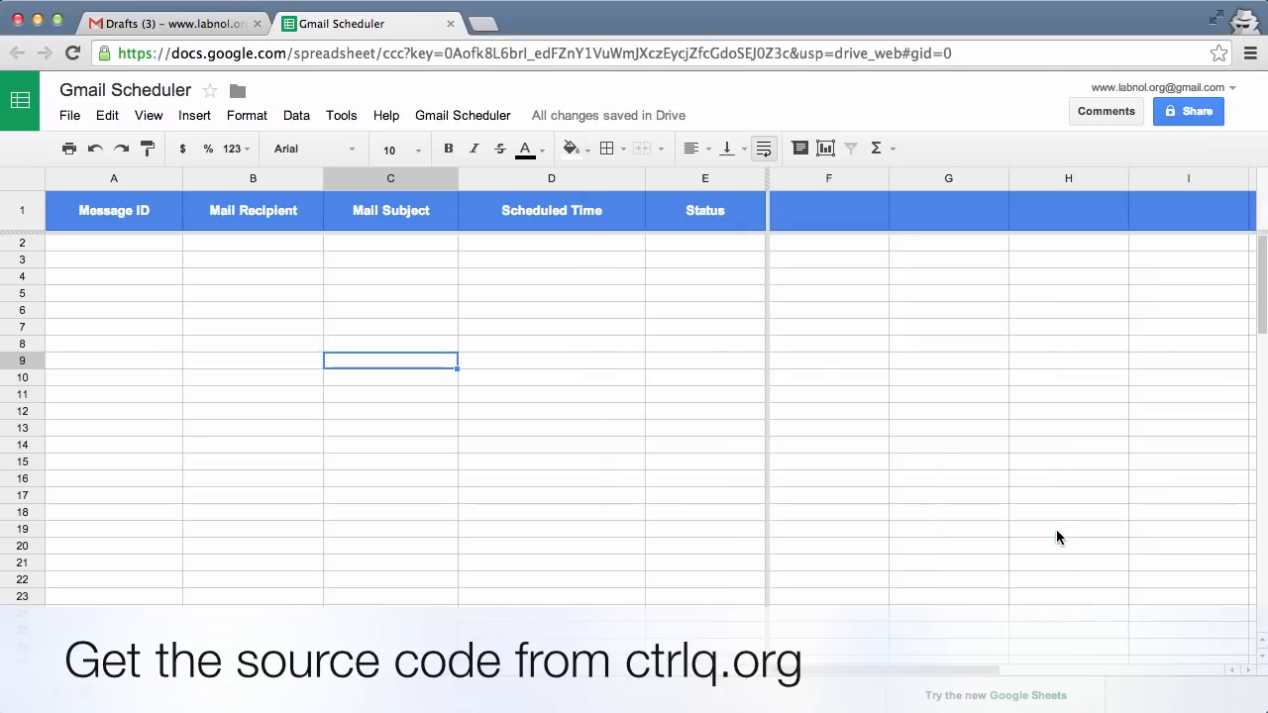
{"action": "mouse_move", "coordinate": [709, 539]}
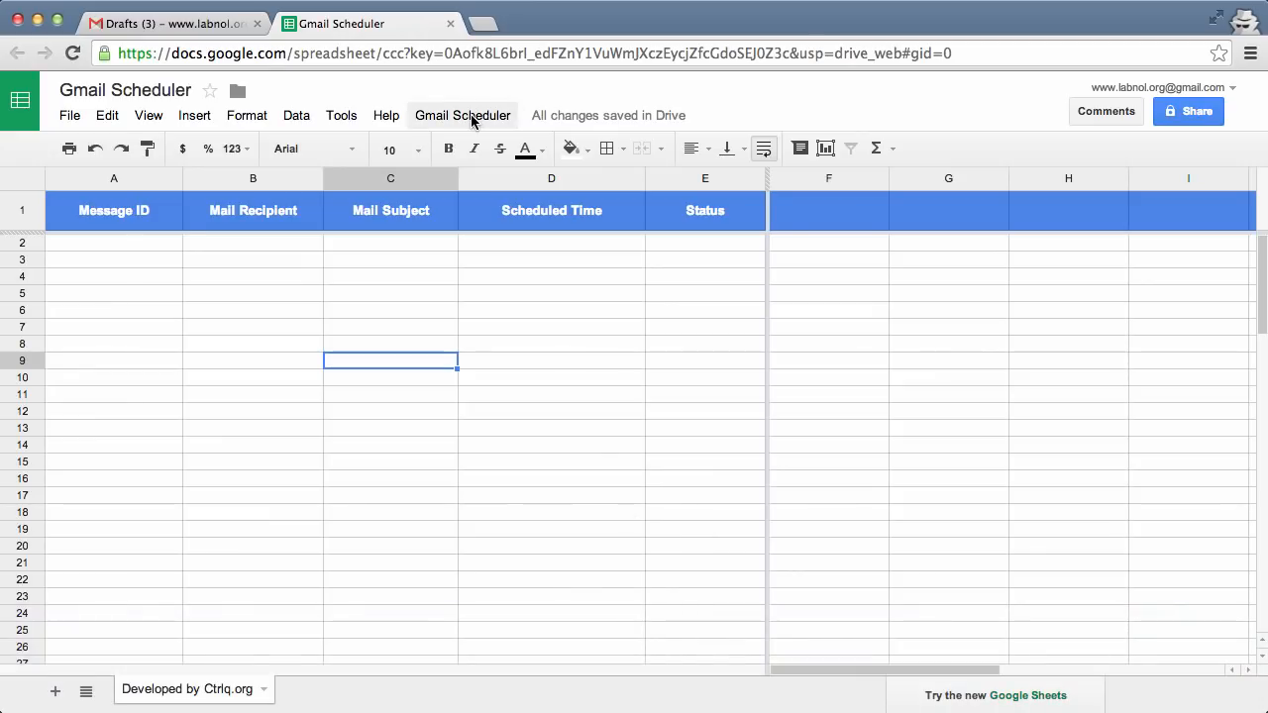
Run Step 2: Fetch Messages to list the three Gmail drafts in the sheet.
{"action": "left_click", "coordinate": [461, 115]}
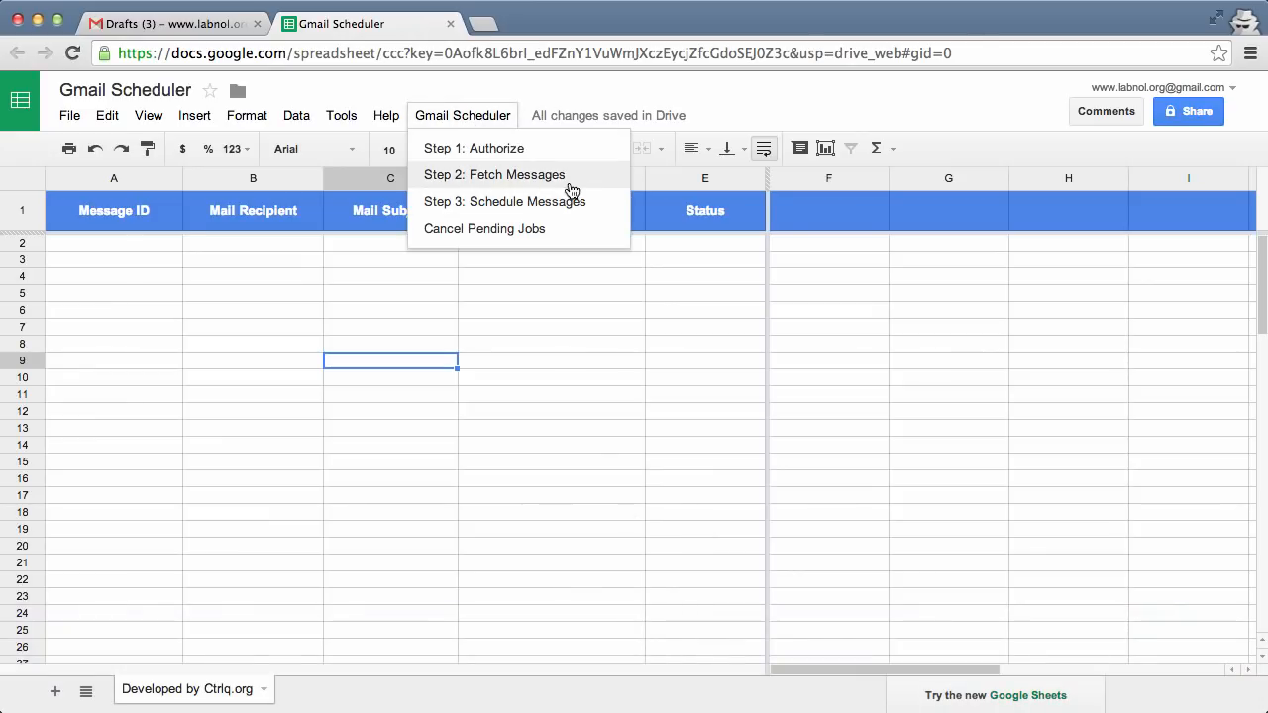
{"action": "left_click", "coordinate": [495, 174]}
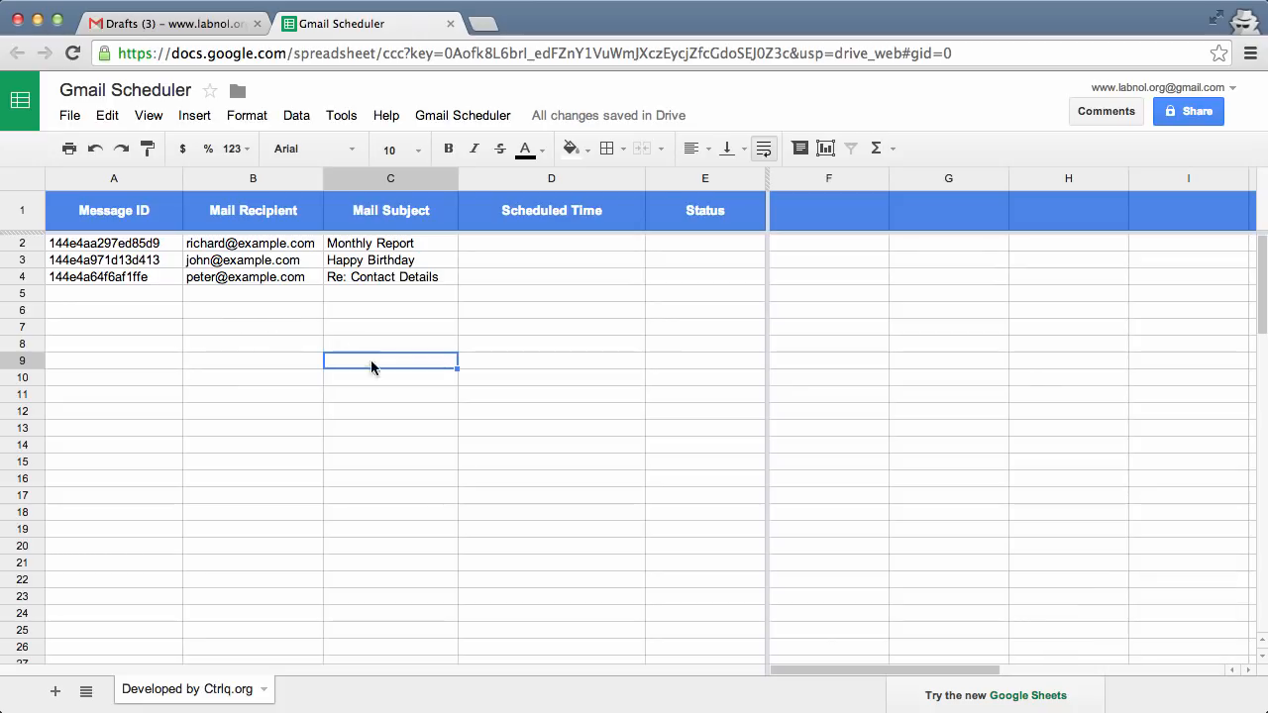
{"action": "mouse_move", "coordinate": [416, 431]}
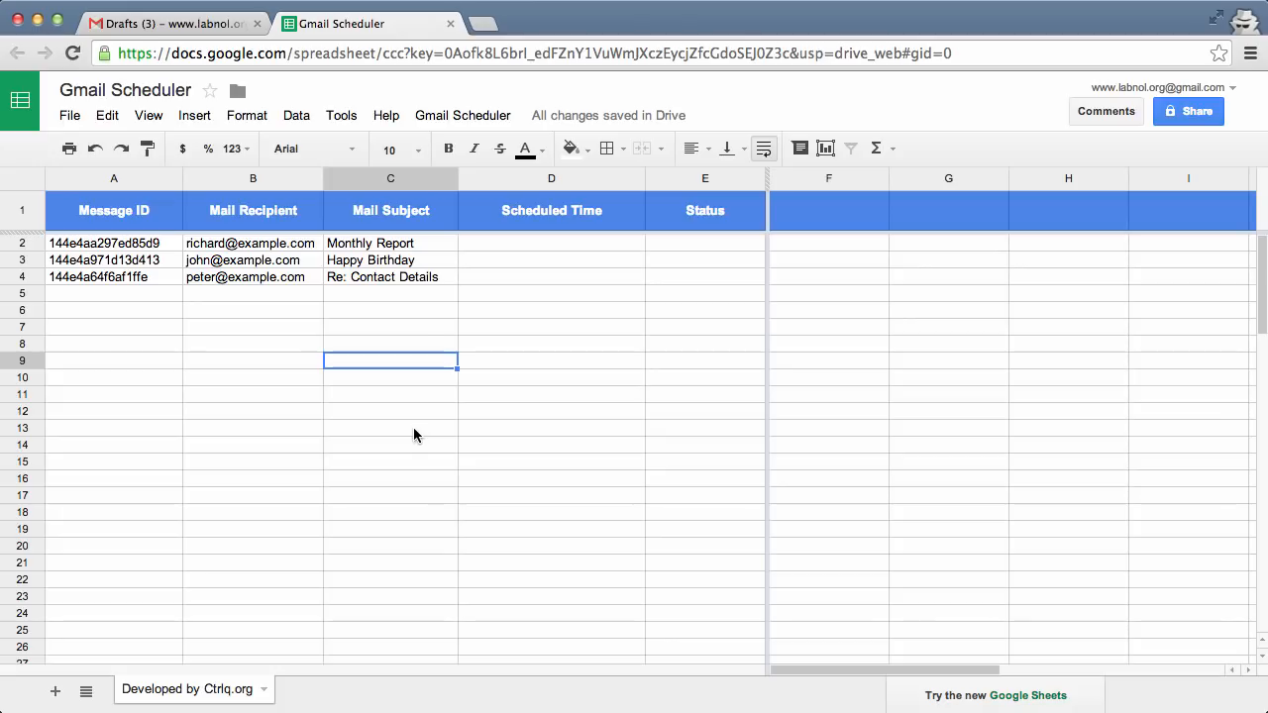
{"action": "mouse_move", "coordinate": [487, 404]}
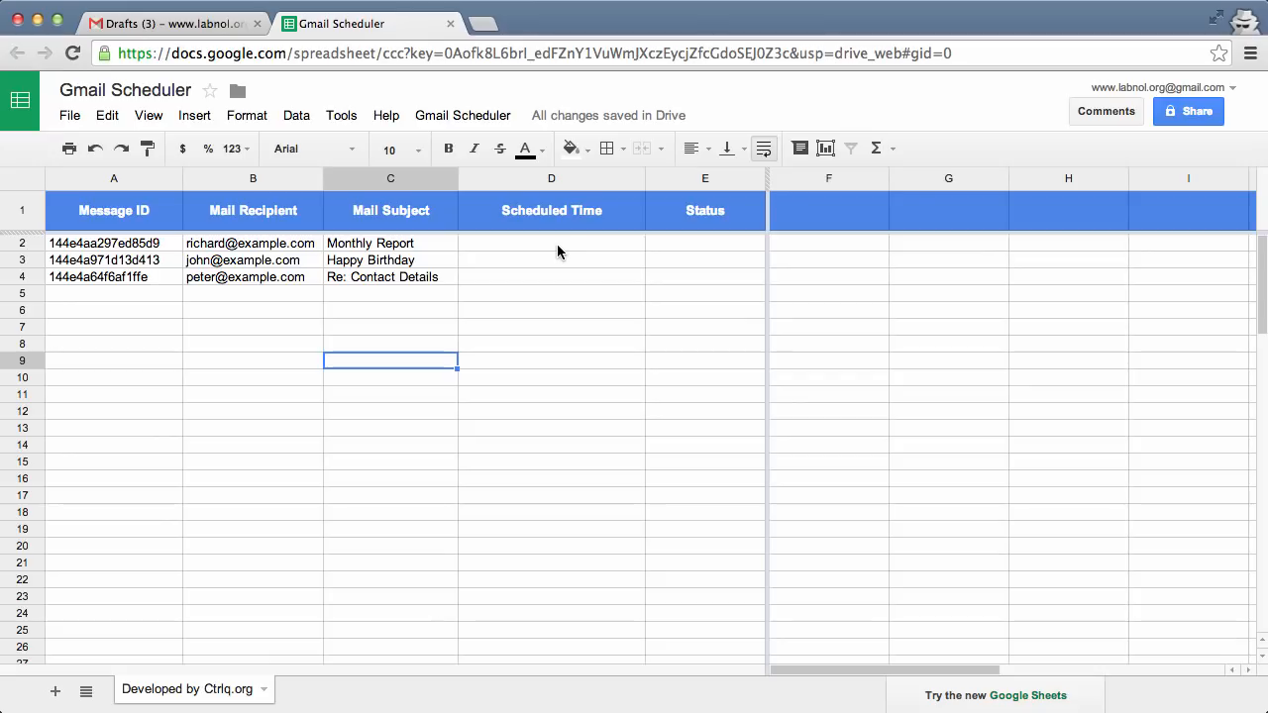
Schedule Monthly Report in D2 for 3/25/2014 at 18:30:00.
{"action": "left_click", "coordinate": [551, 241]}
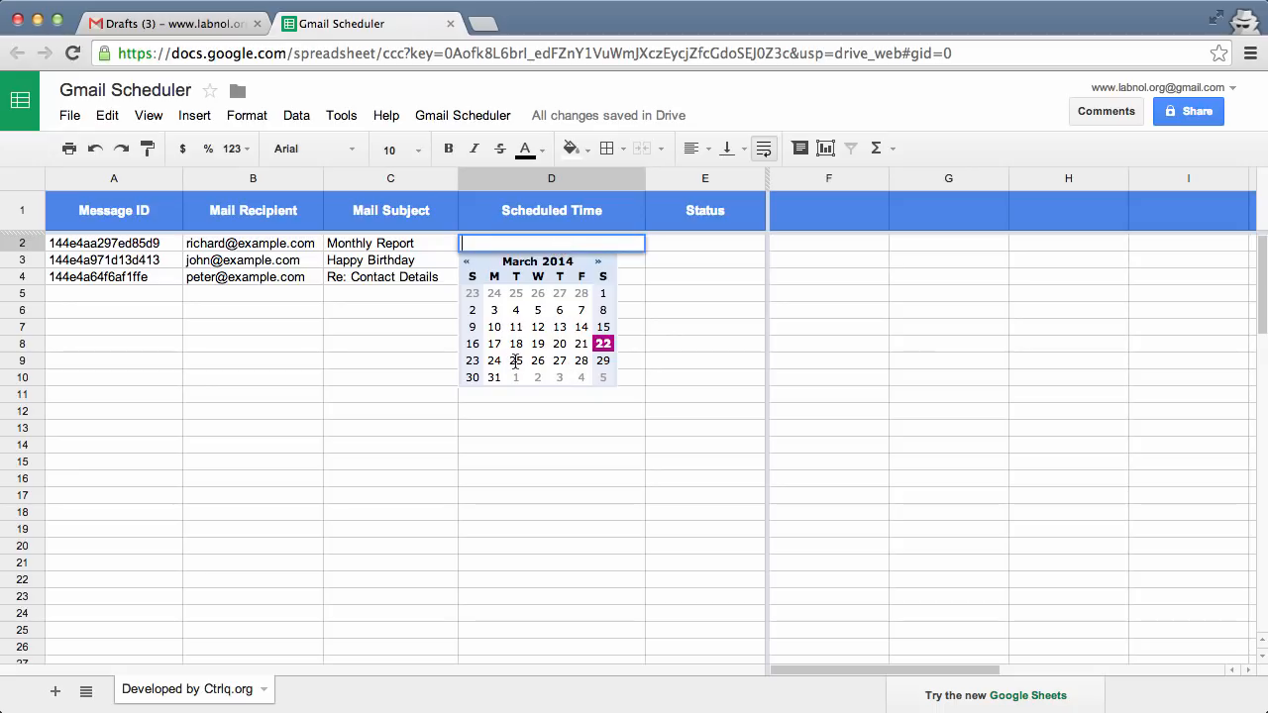
{"action": "left_click", "coordinate": [515, 360]}
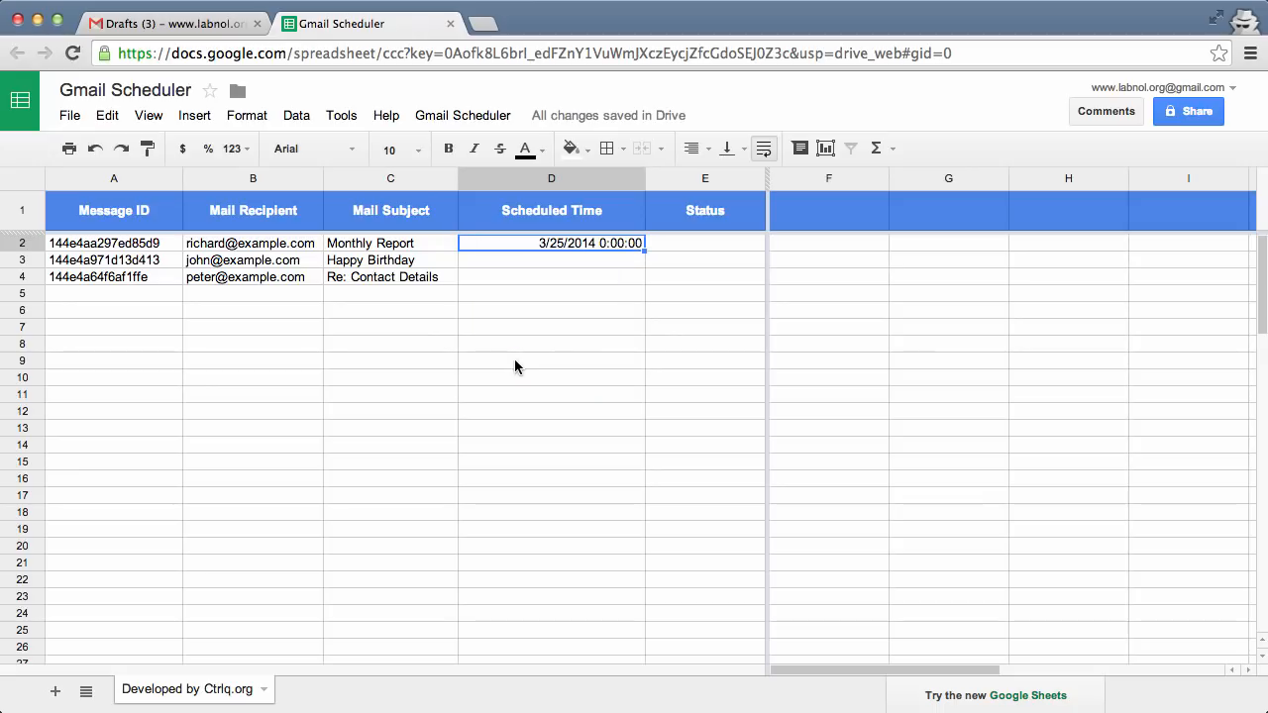
{"action": "left_click", "coordinate": [551, 242]}
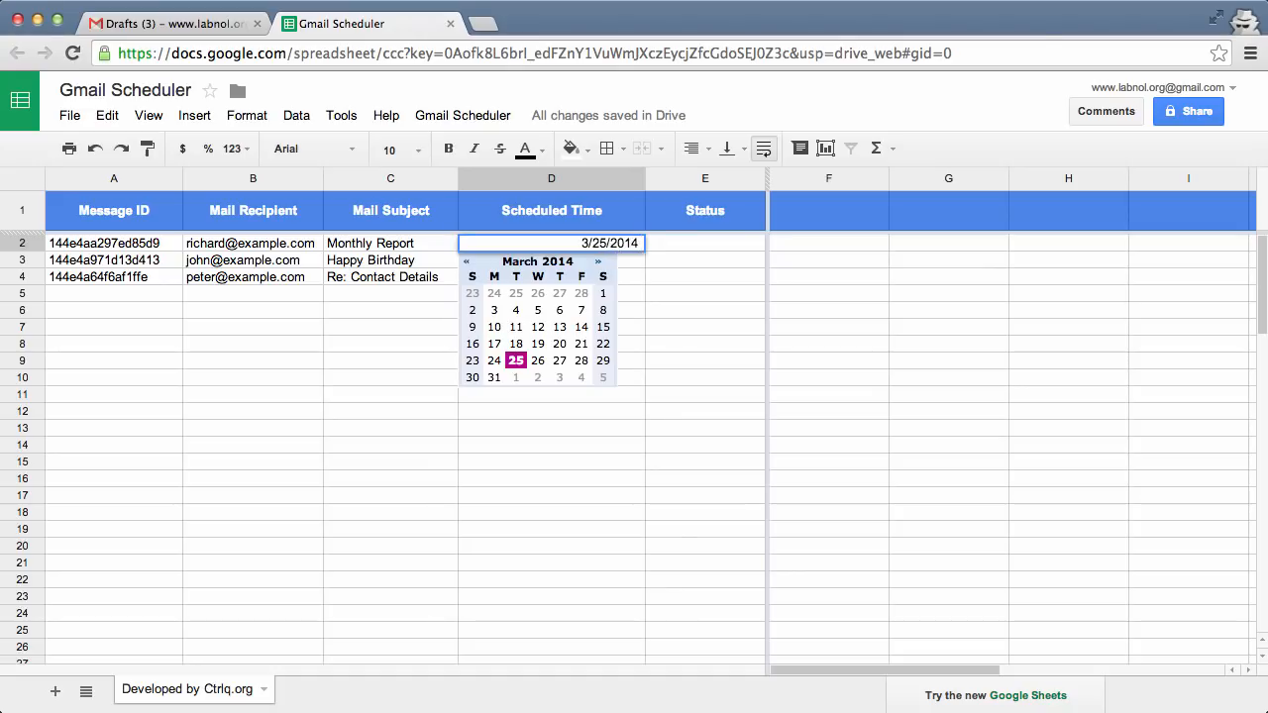
{"action": "type", "text": "18:30:00"}
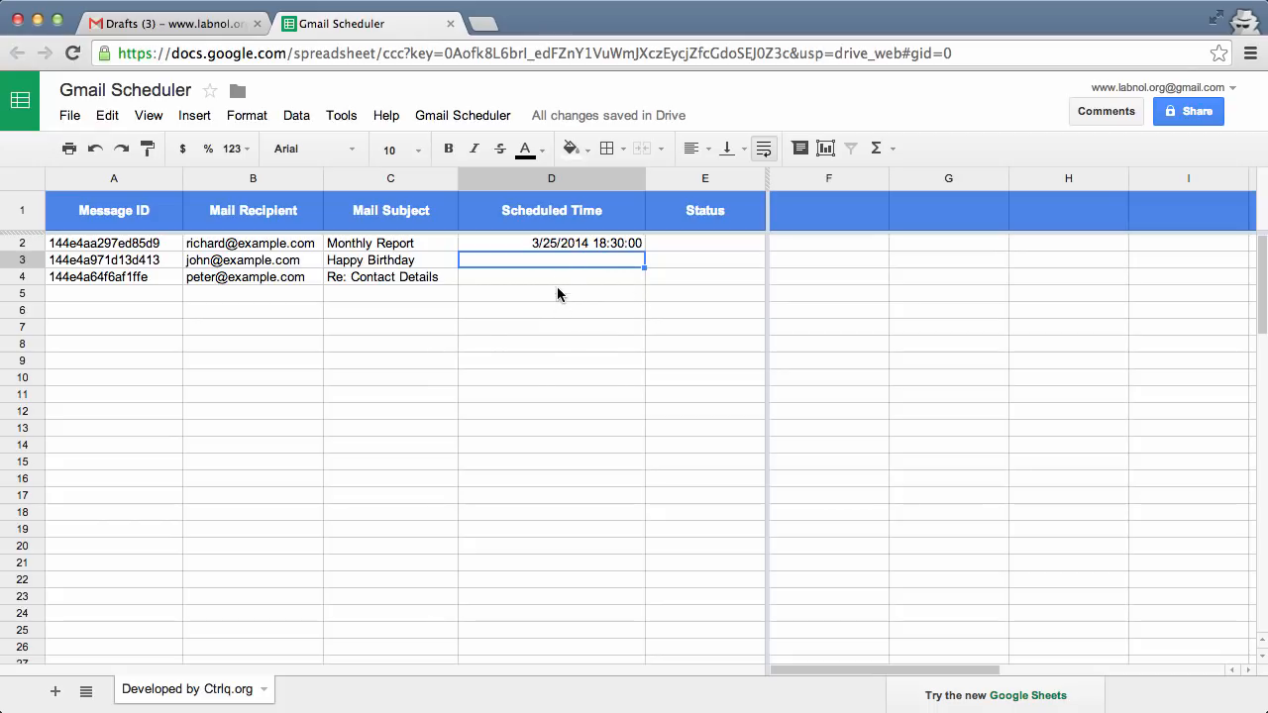
Schedule Happy Birthday in D3 for 3/22/2014, leaving Re: Contact Details blank.
{"action": "left_click", "coordinate": [551, 260]}
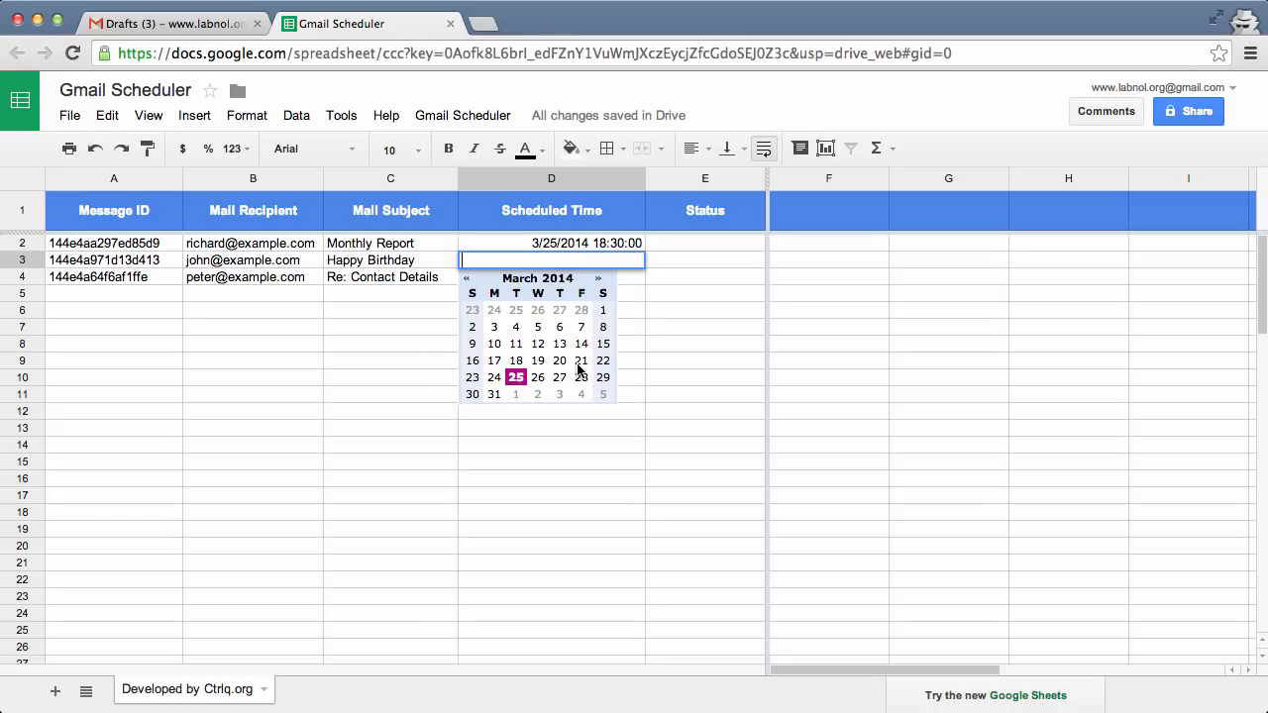
{"action": "left_click", "coordinate": [602, 360]}
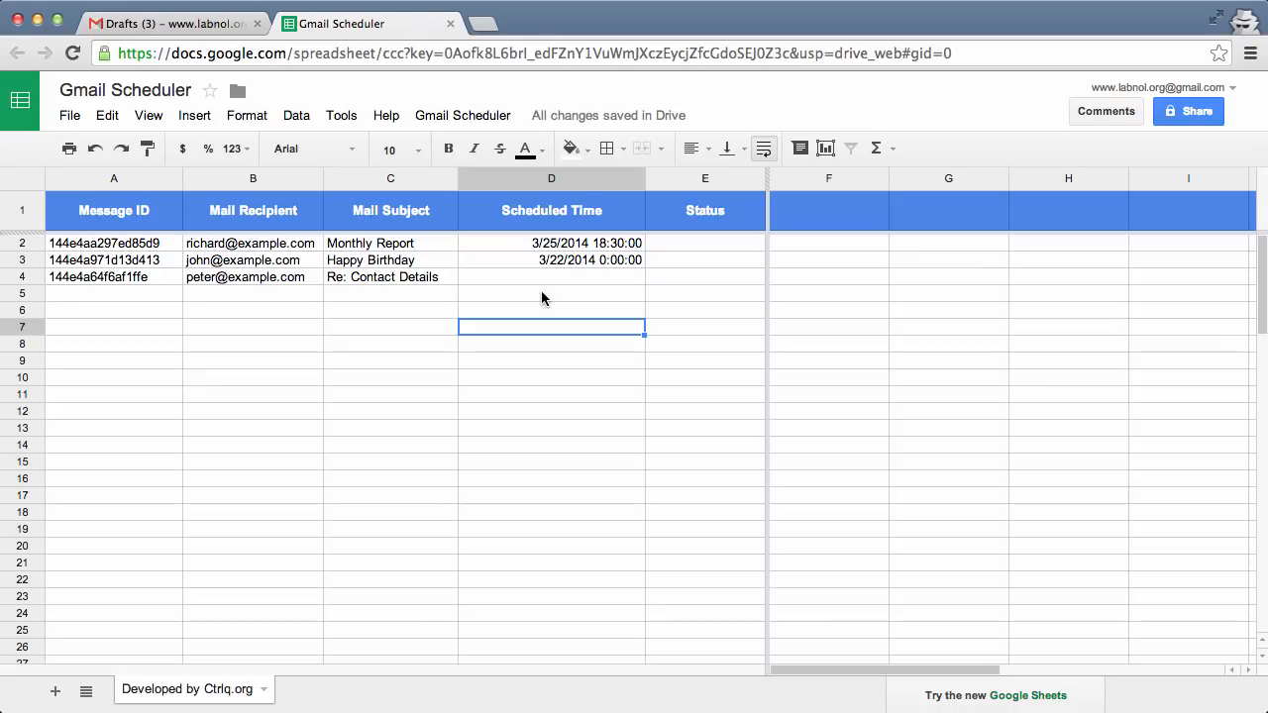
{"action": "left_click", "coordinate": [551, 278]}
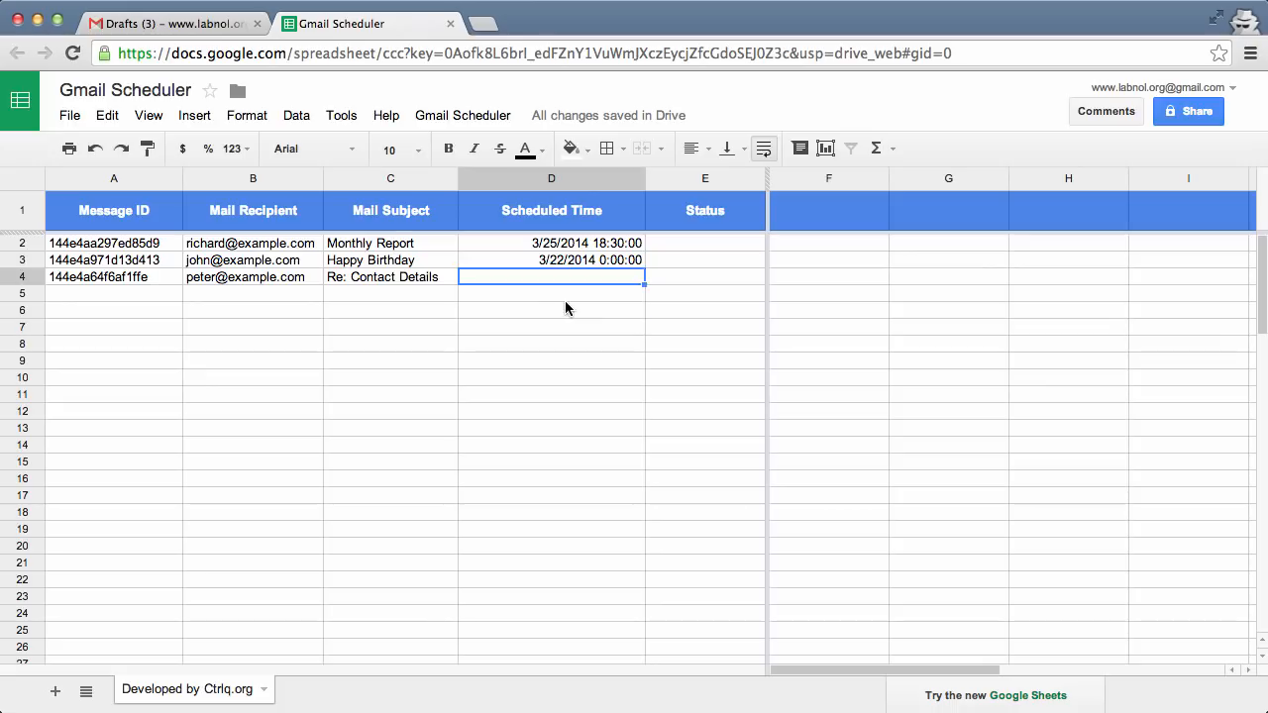
{"action": "left_click", "coordinate": [462, 115]}
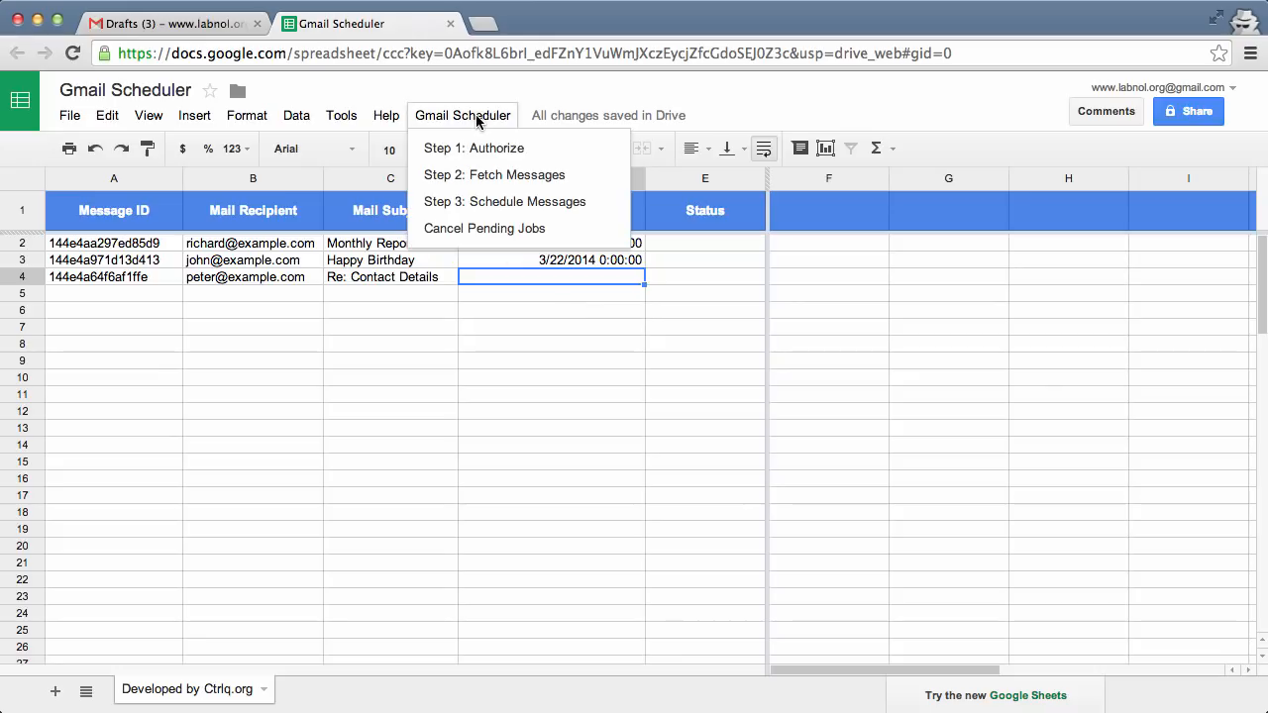
Run Step 3: Schedule Messages so the two timed drafts show Scheduled.
{"action": "left_click", "coordinate": [503, 202]}
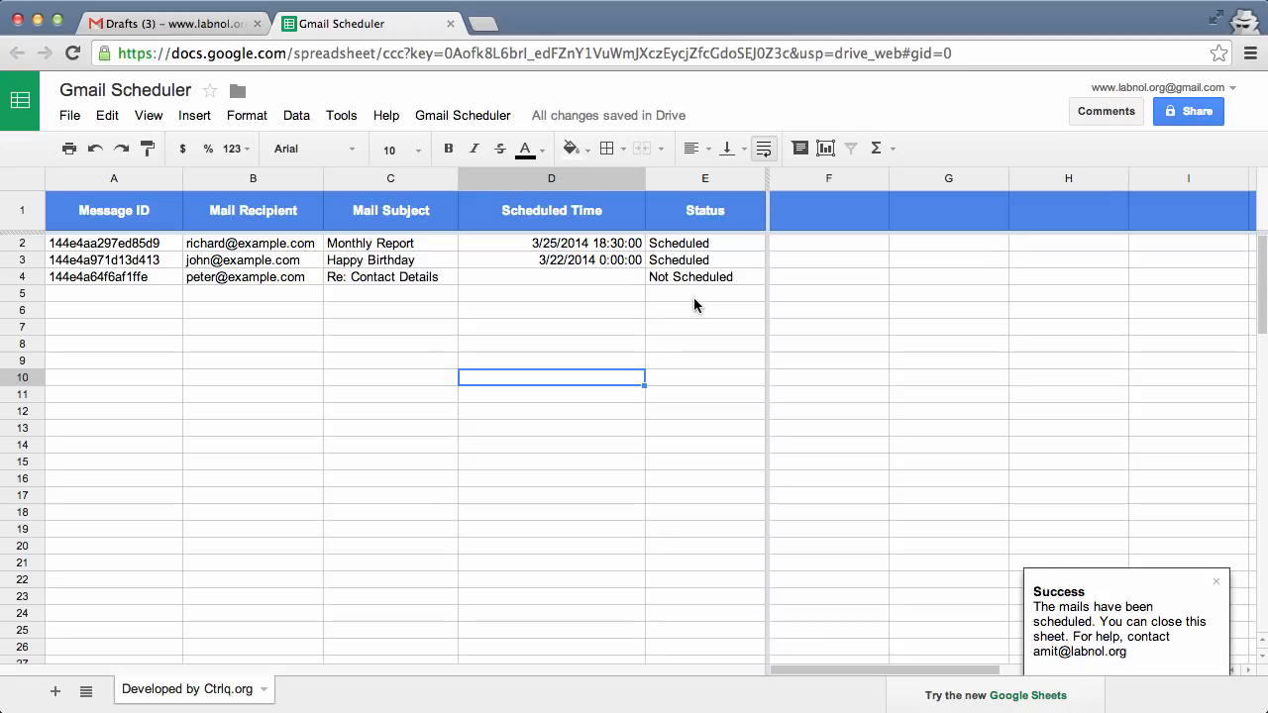
{"action": "mouse_move", "coordinate": [745, 245]}
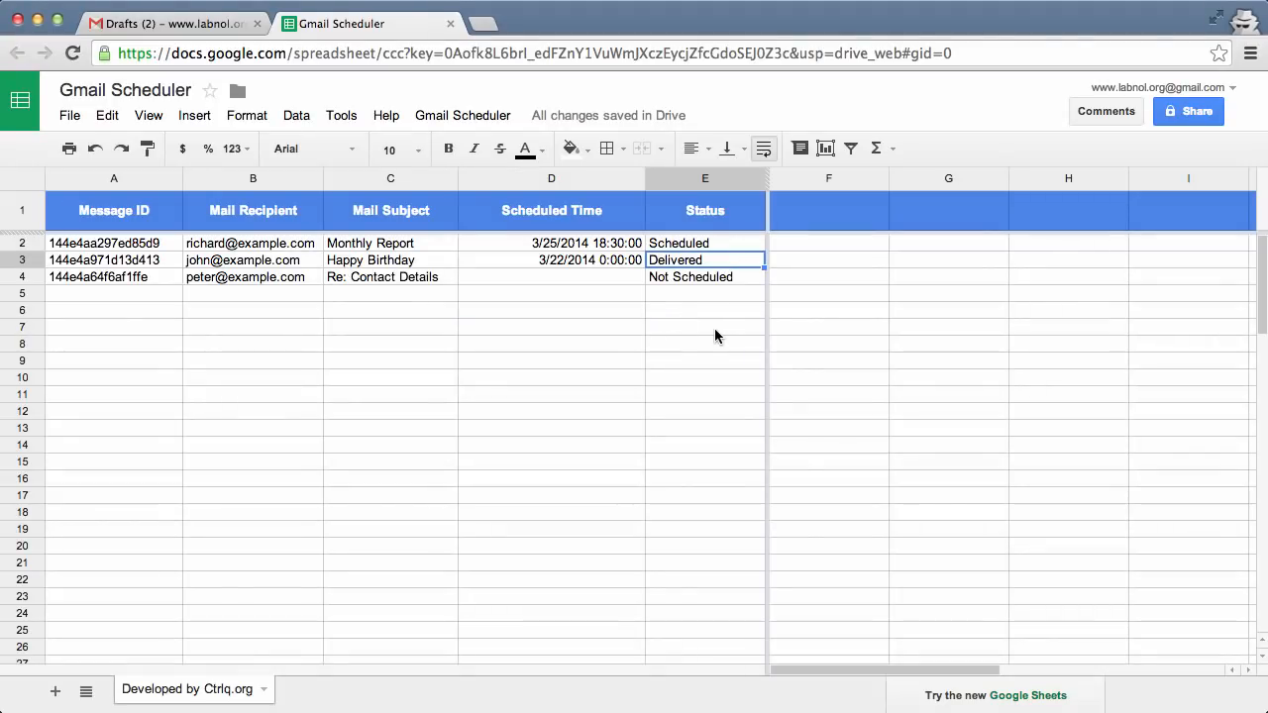
Return to the Gmail Drafts tab after Happy Birthday shows Delivered.
{"action": "left_click", "coordinate": [174, 24]}
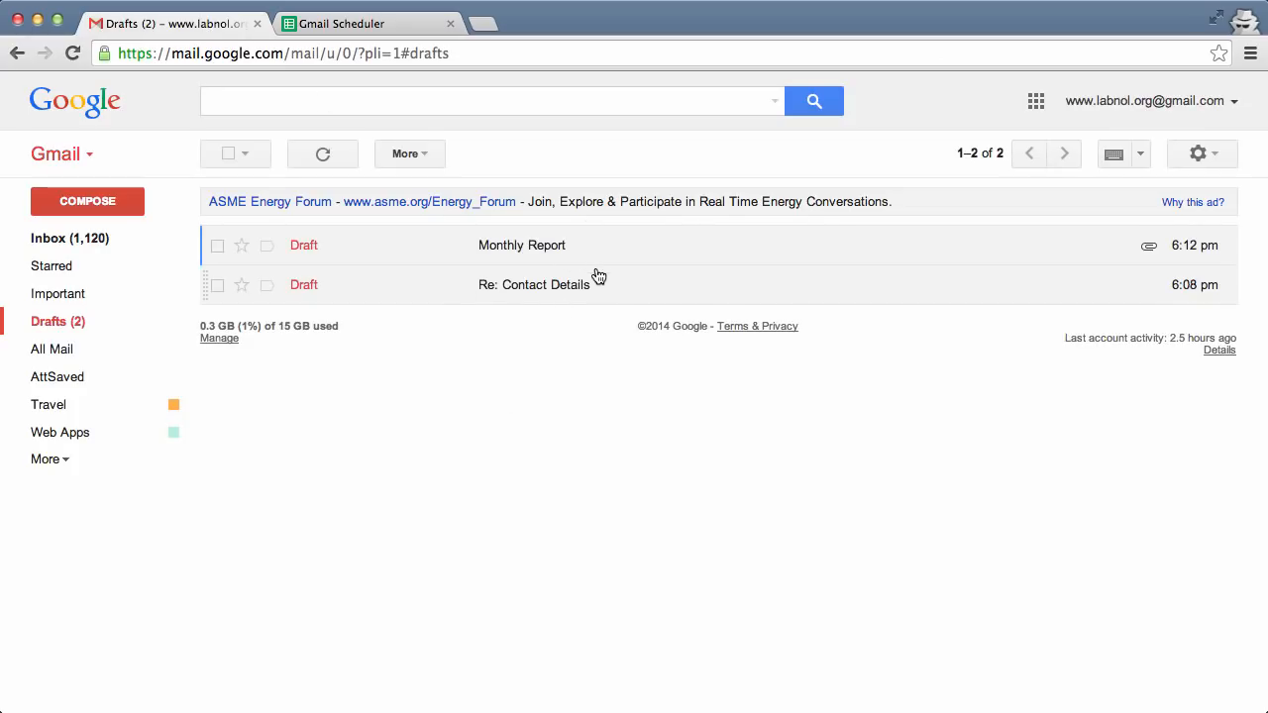
View the sent Happy Birthday email in Sent Mail, then return to the scheduler sheet.
{"action": "left_click", "coordinate": [46, 460]}
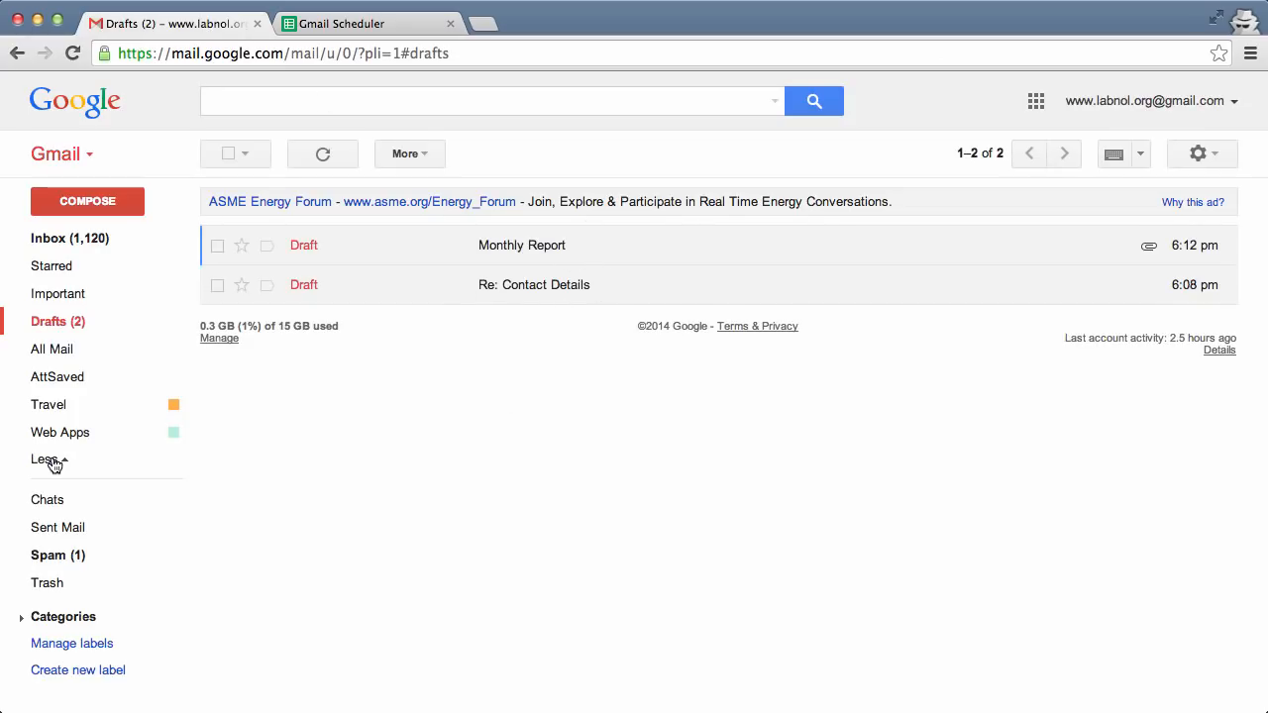
{"action": "left_click", "coordinate": [60, 527]}
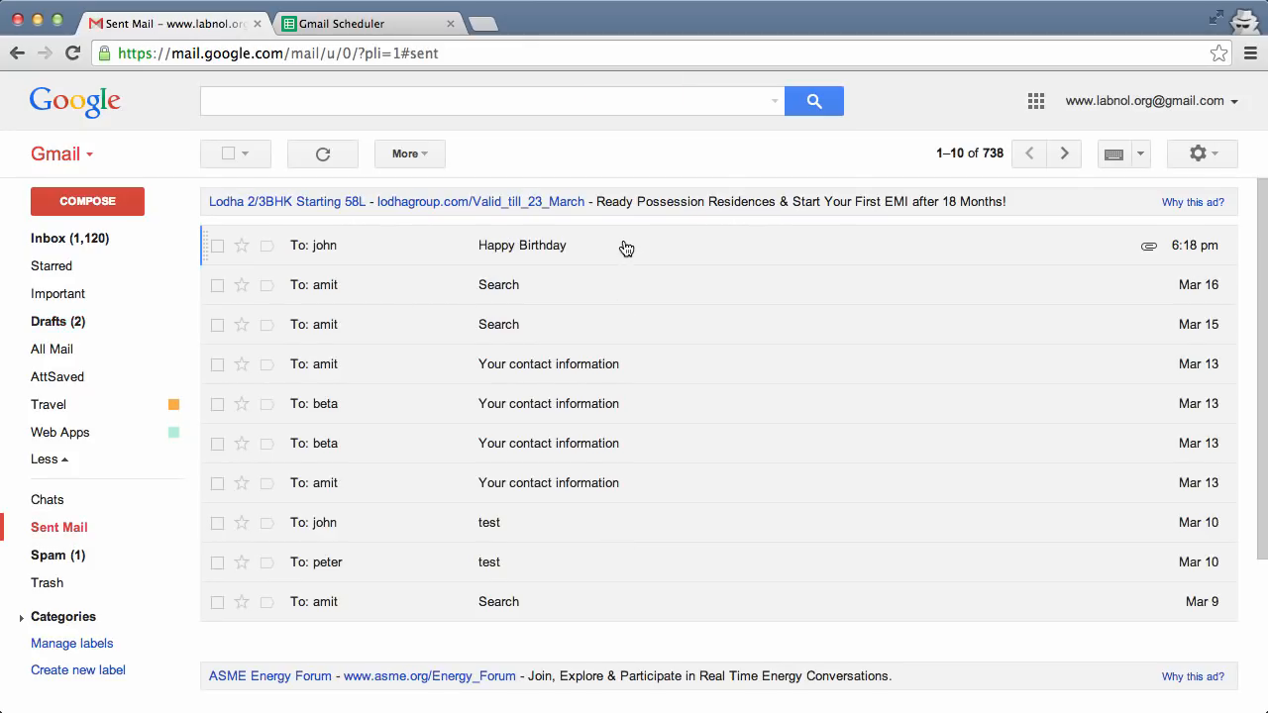
{"action": "left_click", "coordinate": [522, 245]}
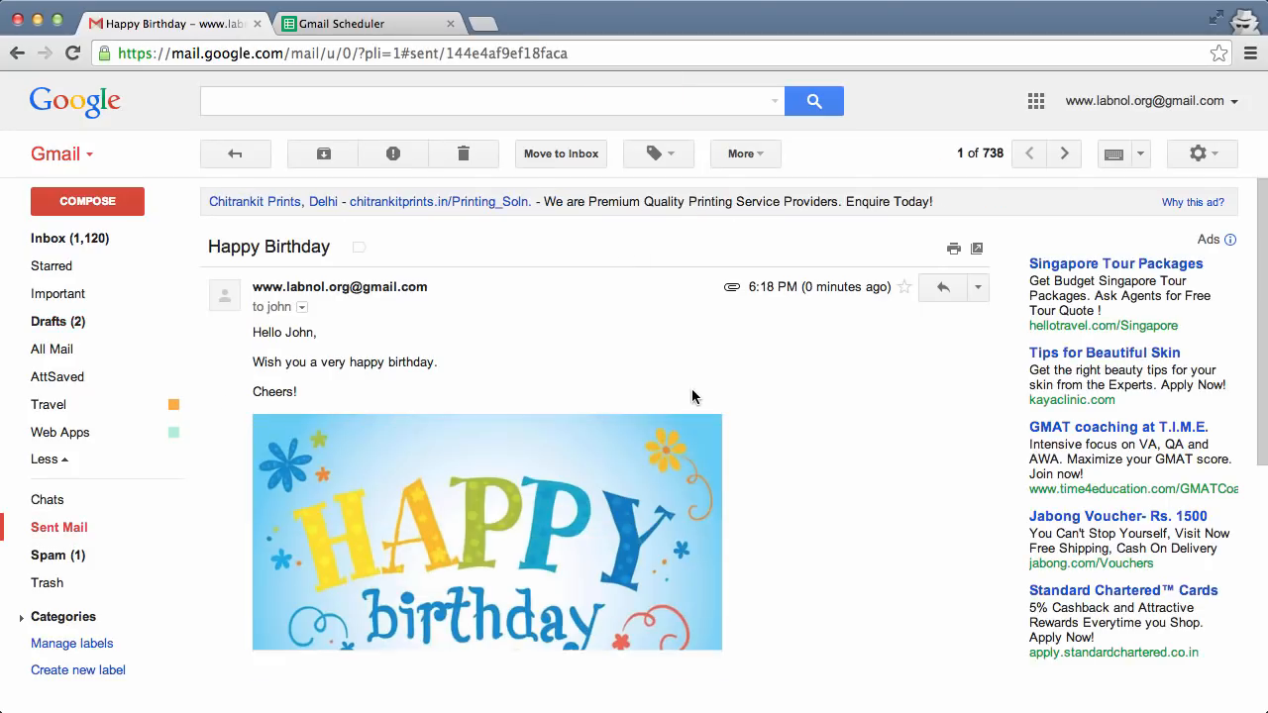
{"action": "scroll", "scroll_direction": "down", "scroll_amount": 3}
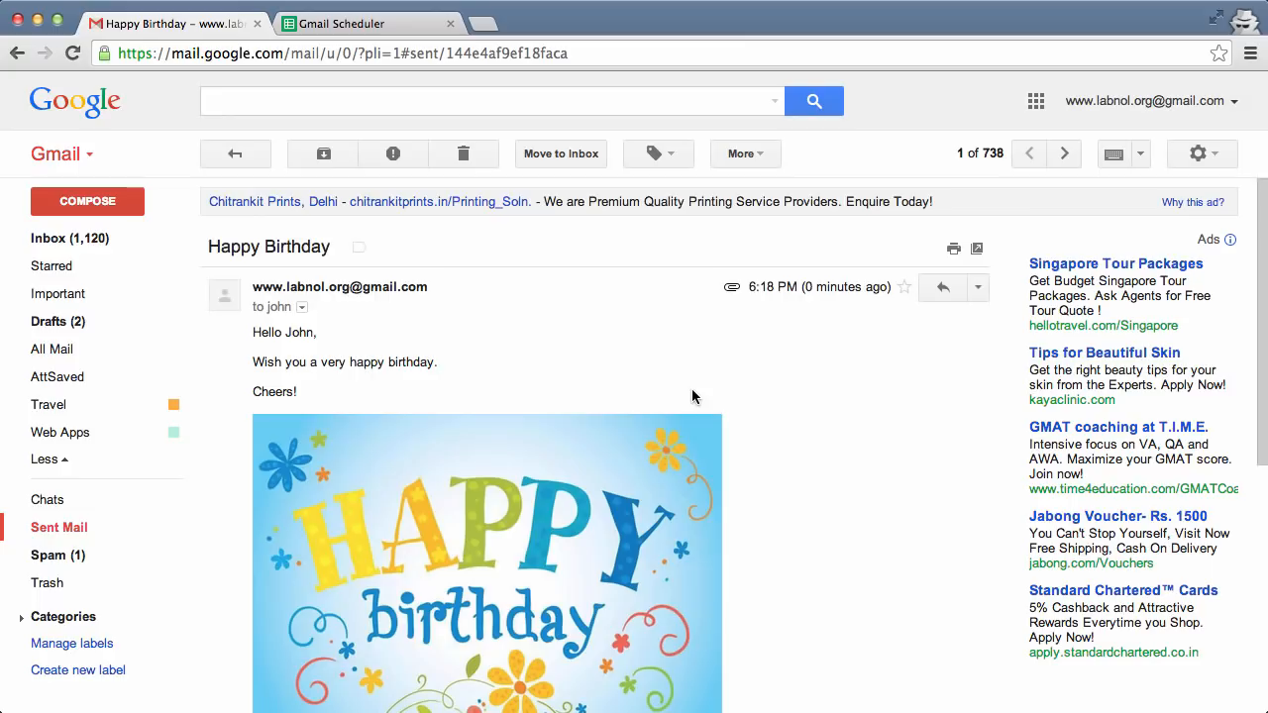
{"action": "scroll", "scroll_direction": "down", "scroll_amount": 3}
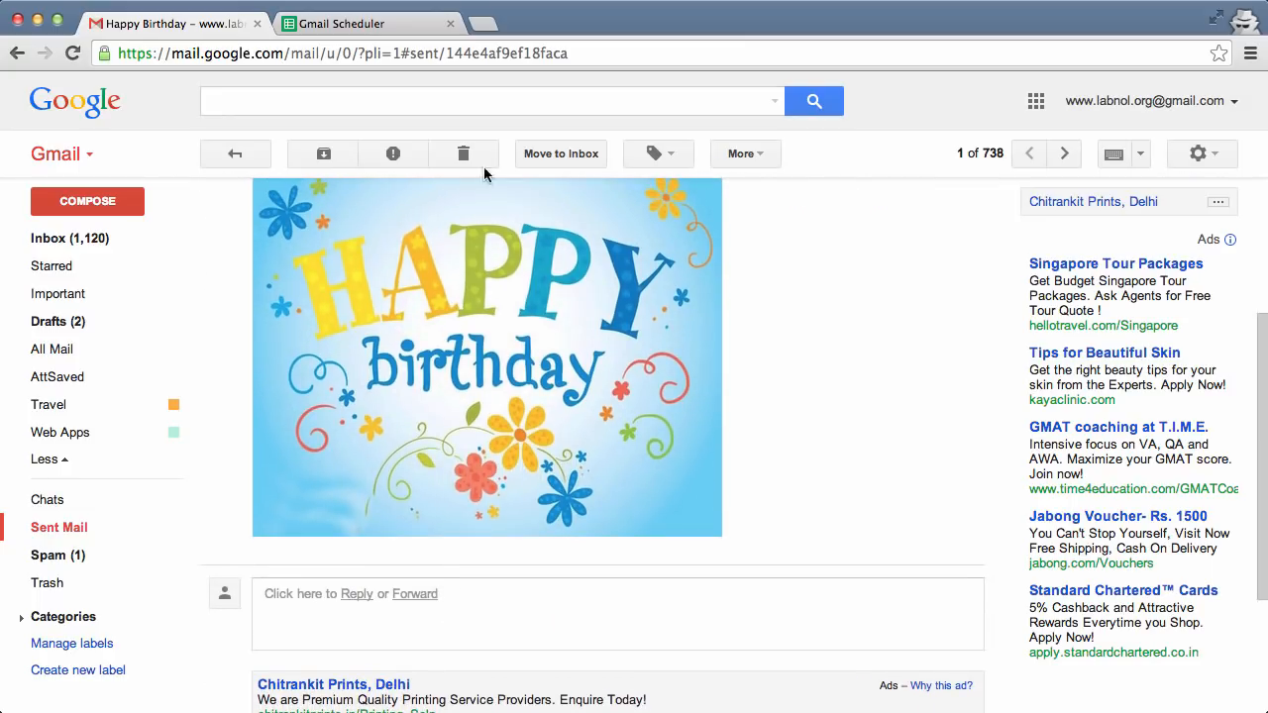
{"action": "left_click", "coordinate": [341, 24]}
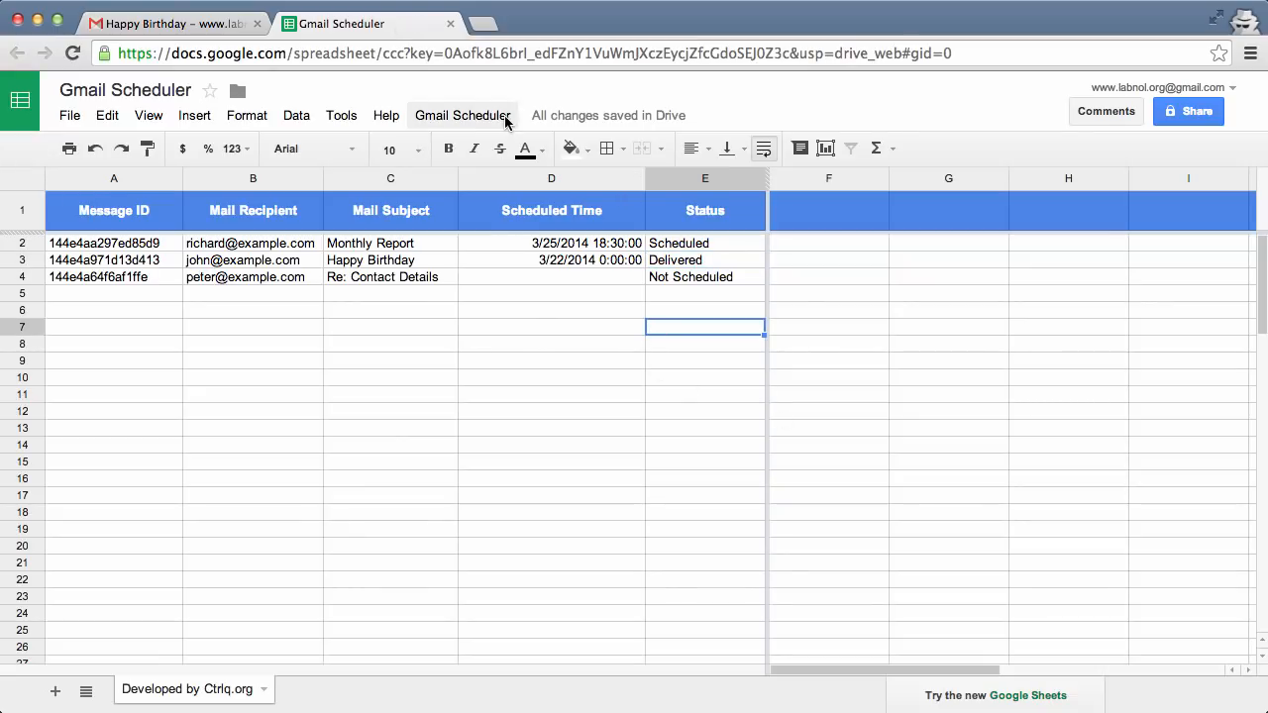
Choose Cancel Pending Jobs from the Gmail Scheduler menu.
{"action": "left_click", "coordinate": [461, 114]}
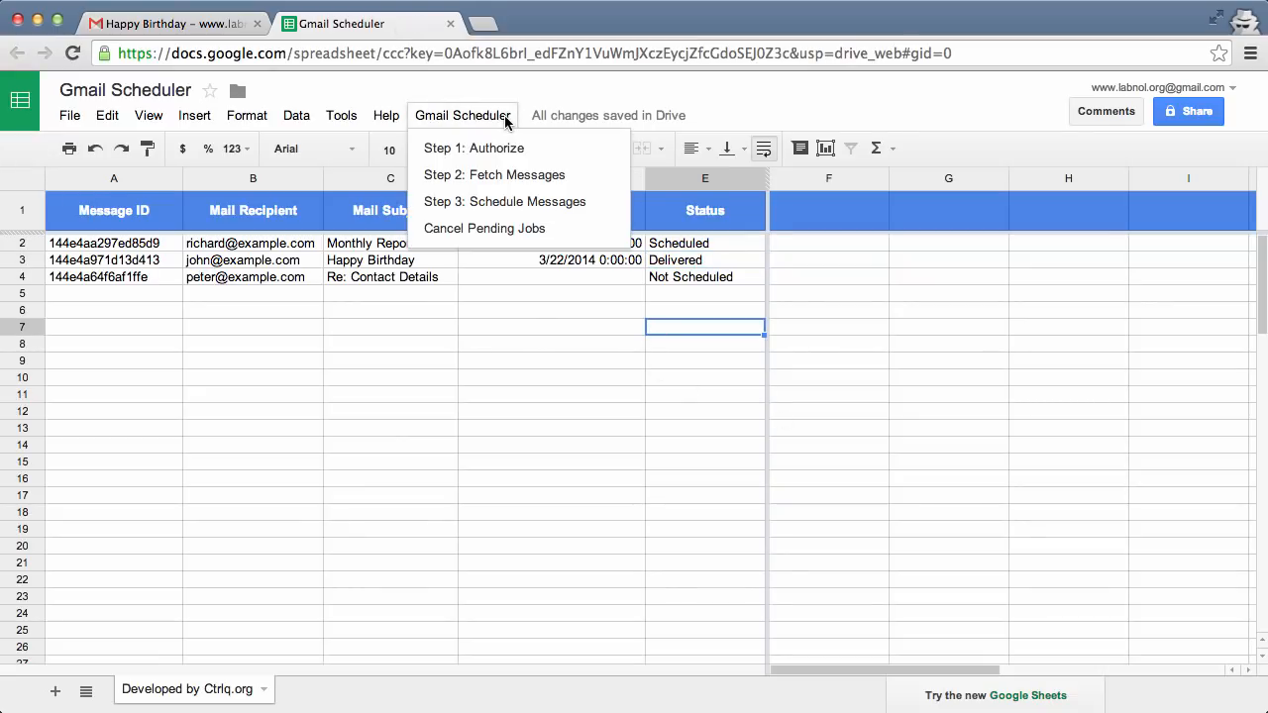
{"action": "mouse_move", "coordinate": [547, 234]}
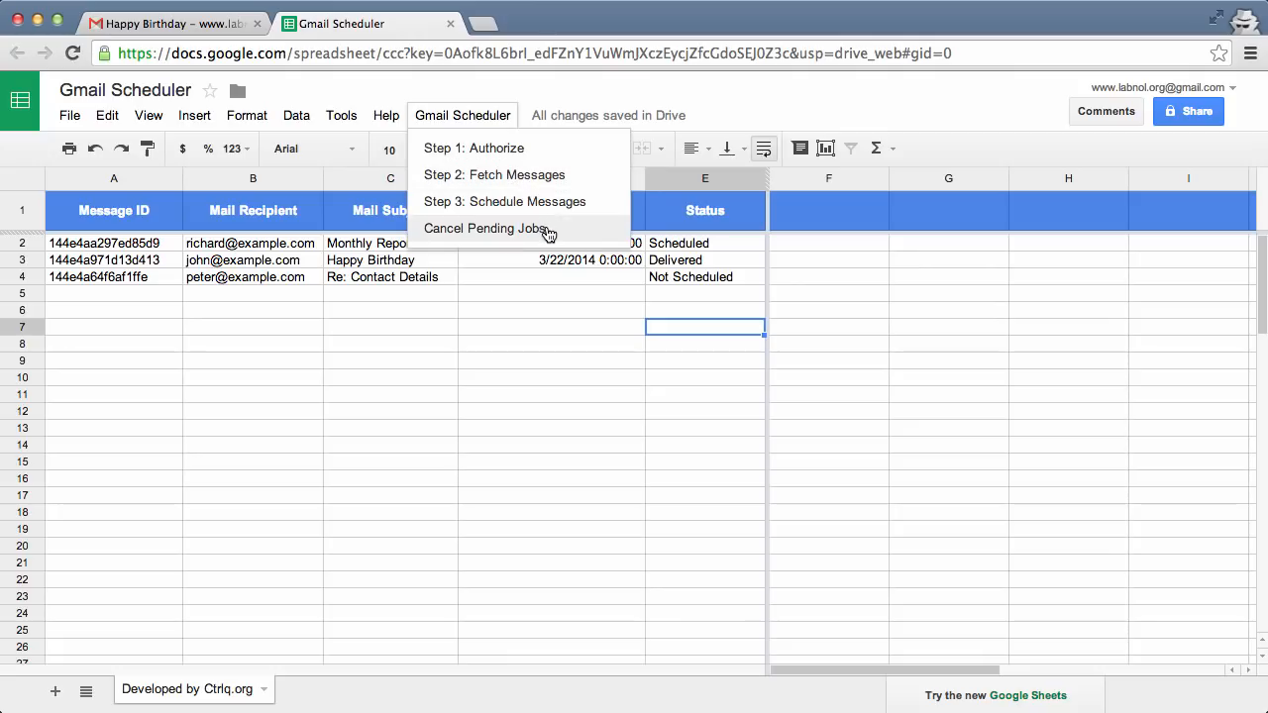
{"action": "left_click", "coordinate": [503, 202]}
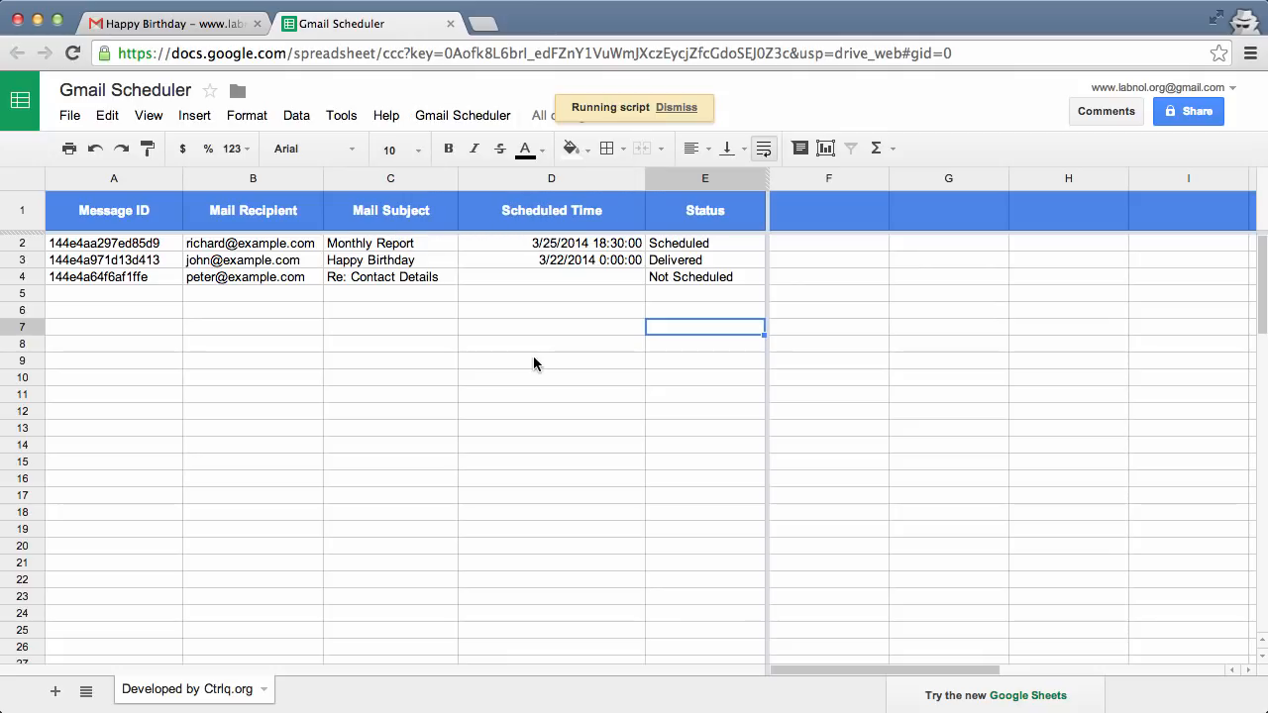